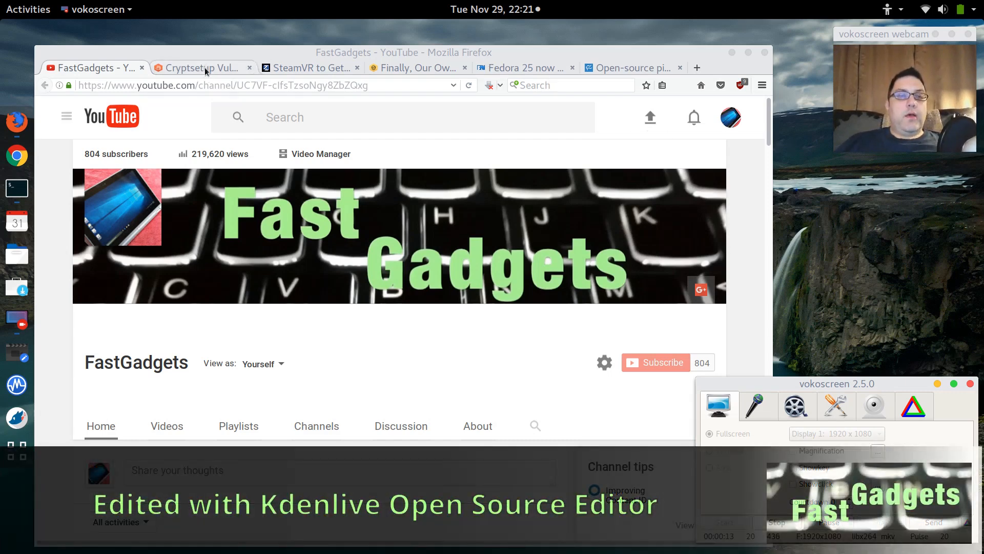
Switch to the Threatpost cryptsetup root-shell article and scroll to its opening paragraphs.
{"action": "left_click", "coordinate": [200, 68]}
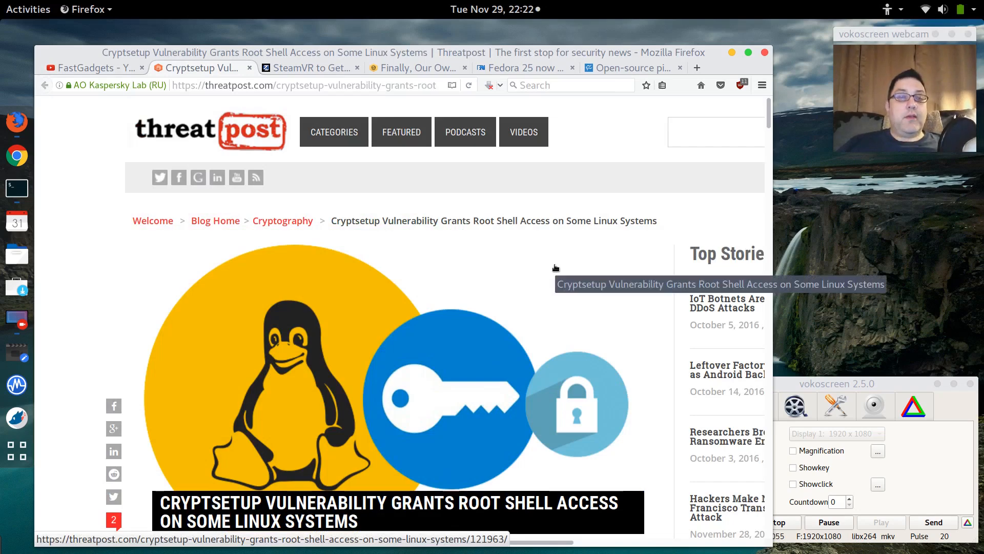
{"action": "scroll", "scroll_direction": "down", "scroll_amount": 3}
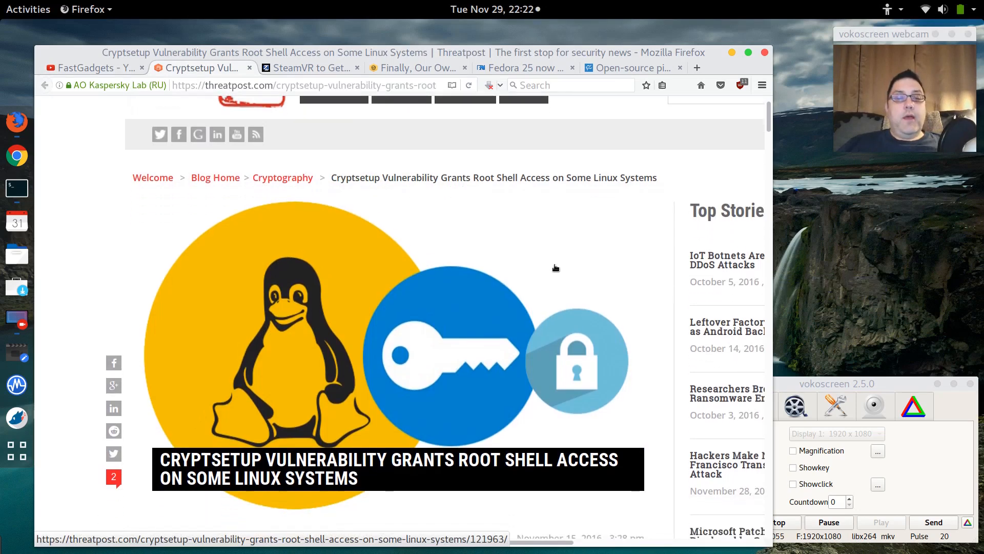
{"action": "scroll", "scroll_direction": "down", "scroll_amount": 3}
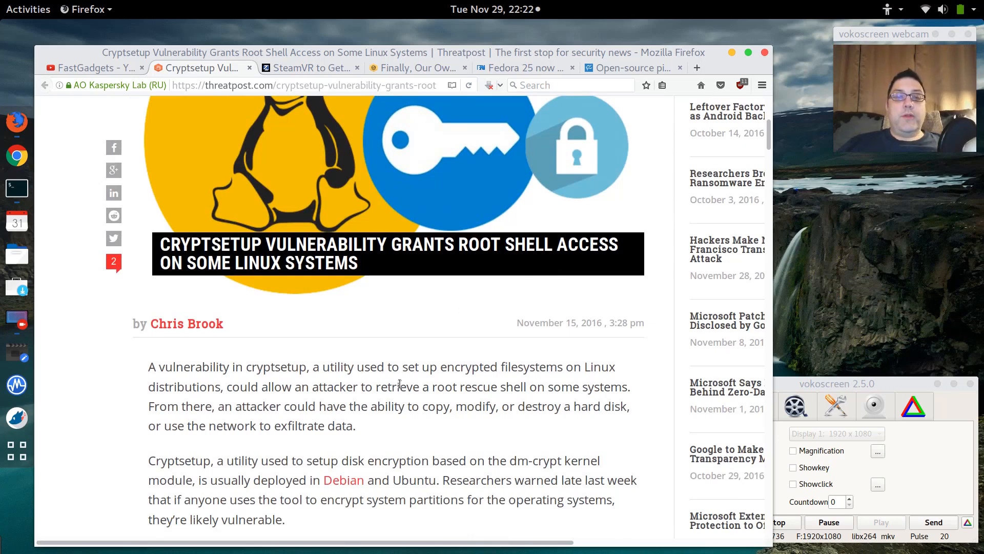
{"action": "scroll", "scroll_direction": "down", "scroll_amount": 3}
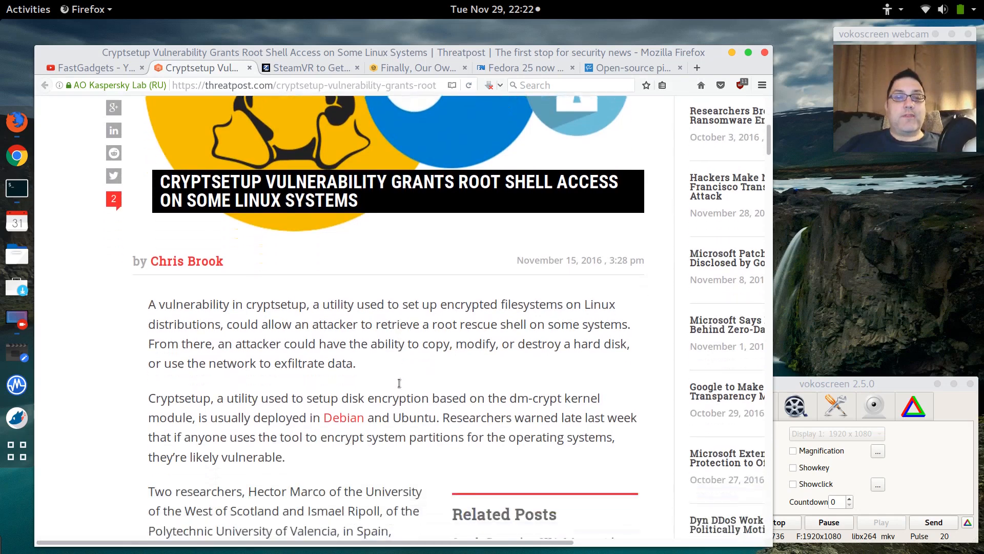
{"action": "scroll", "scroll_direction": "down", "scroll_amount": 3}
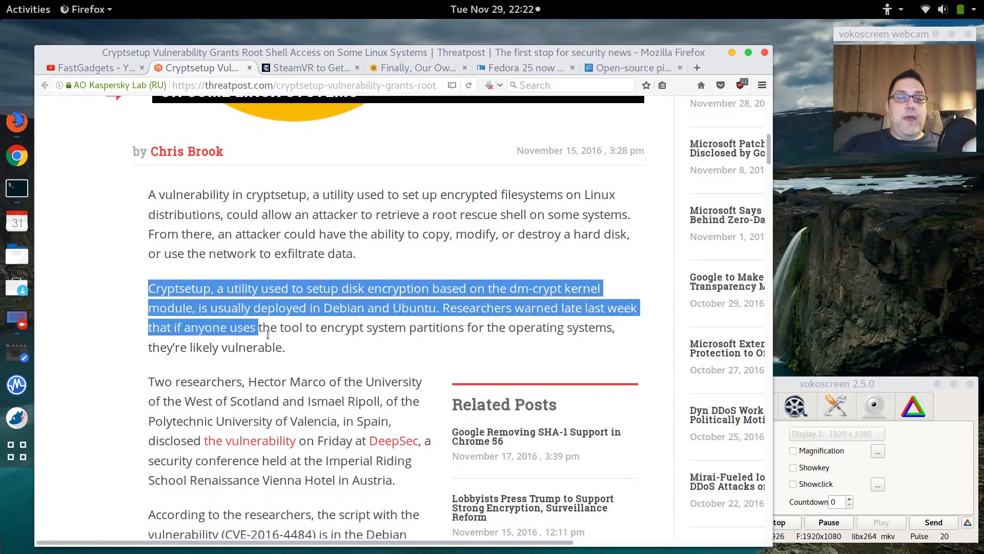
Select the Debian and Ubuntu paragraph, then highlight the vulnerable version 2:1.7.2-3.
{"action": "left_click_drag", "start_coordinate": [256, 327], "coordinate": [284, 347]}
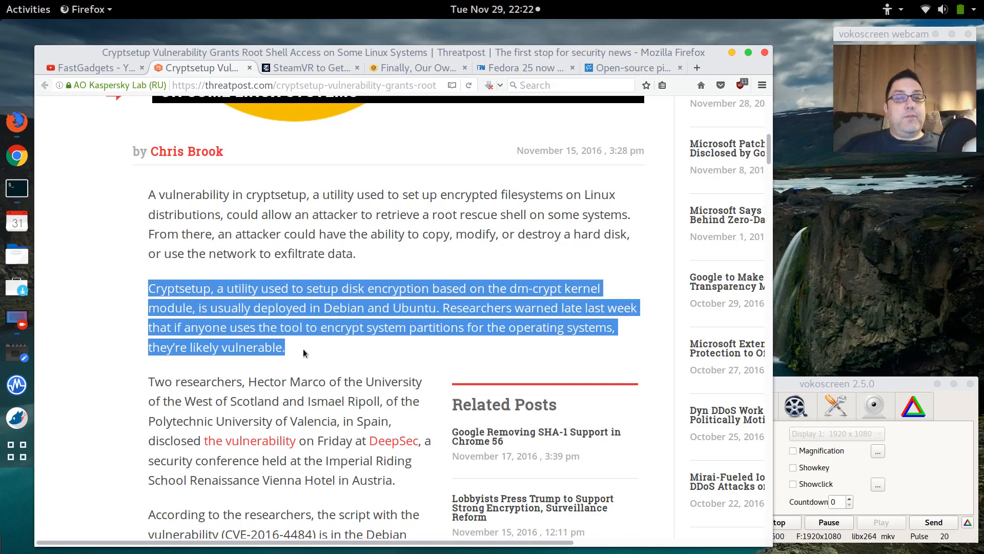
{"action": "scroll", "scroll_direction": "down", "scroll_amount": 3}
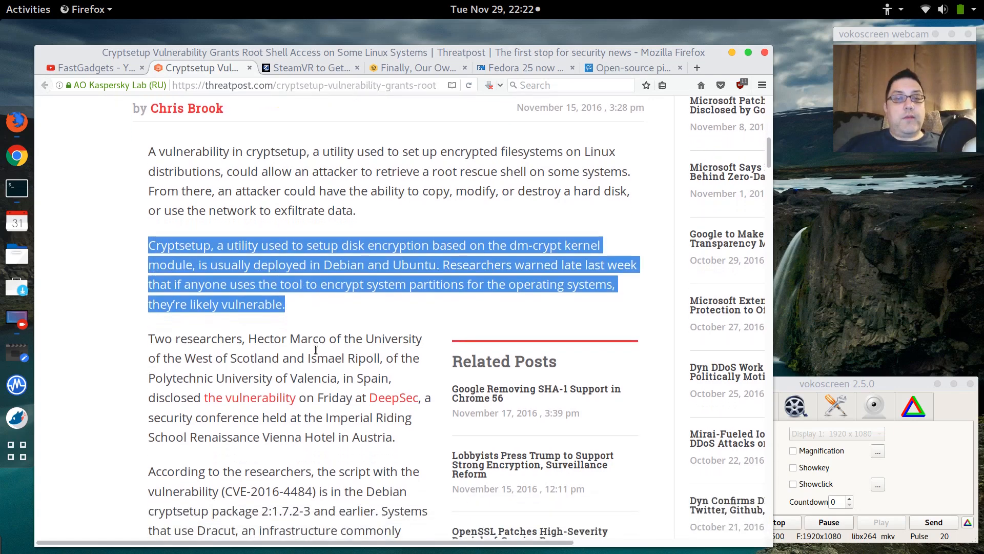
{"action": "scroll", "scroll_direction": "down", "scroll_amount": 3}
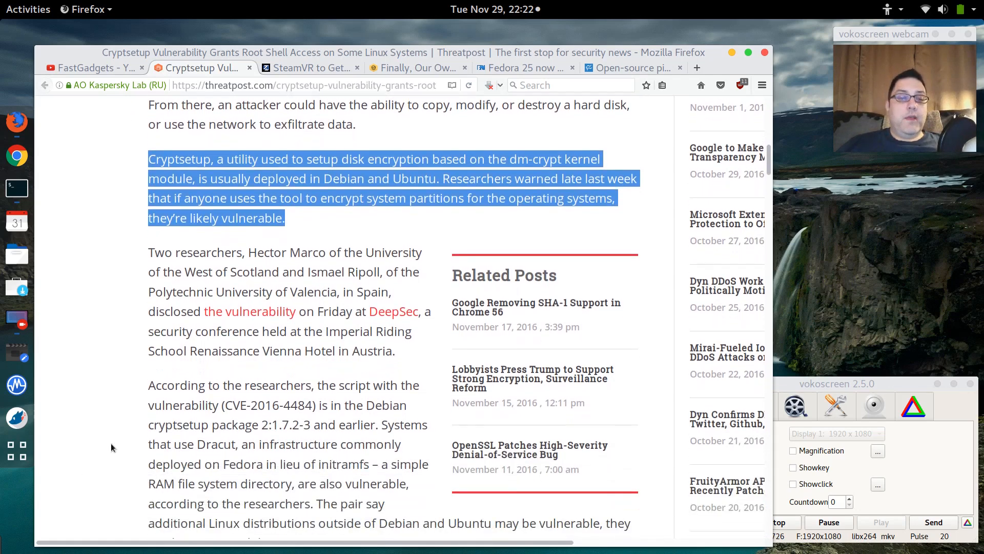
{"action": "scroll", "scroll_direction": "down", "scroll_amount": 3}
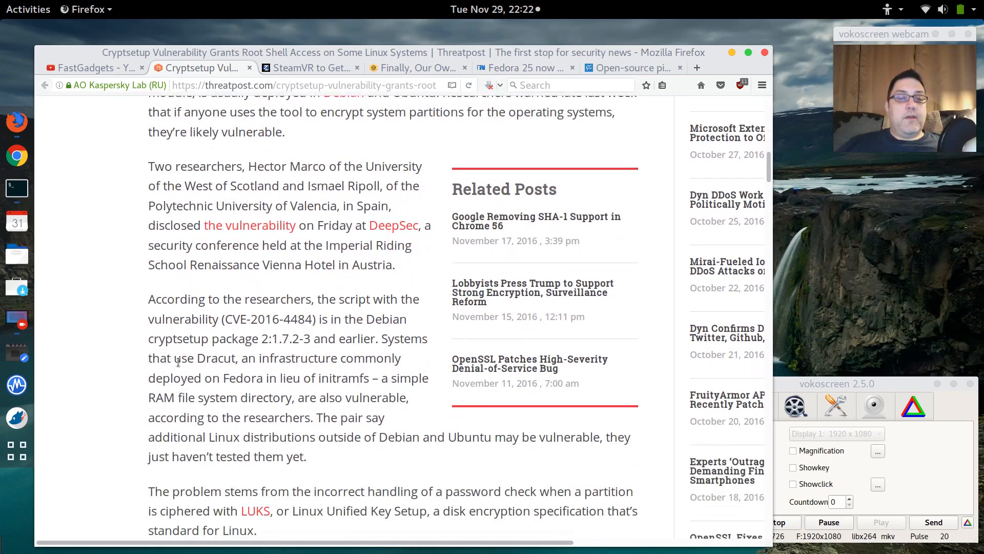
{"action": "double_click", "coordinate": [217, 358]}
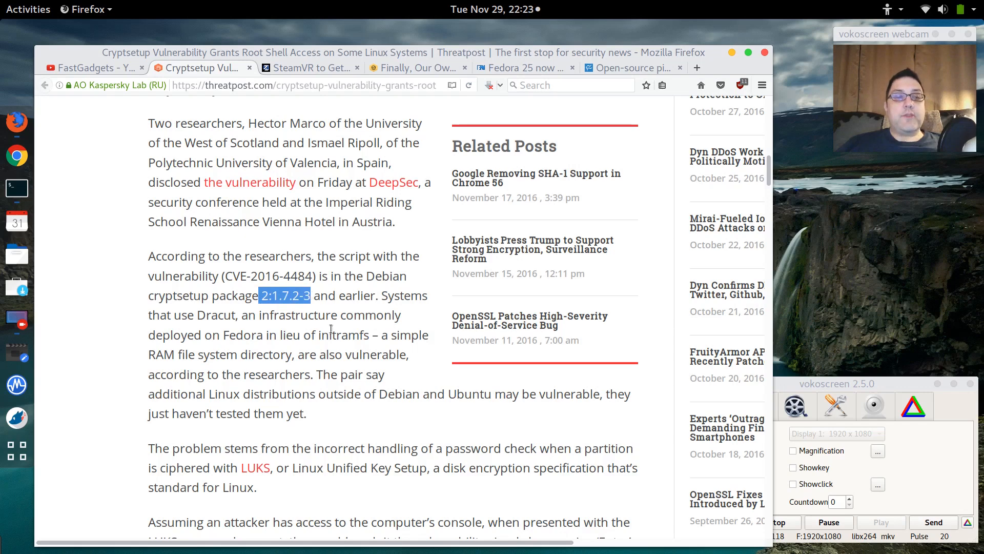
Open a terminal over the article and run dnf list cryptsetup.
{"action": "left_click", "coordinate": [16, 188]}
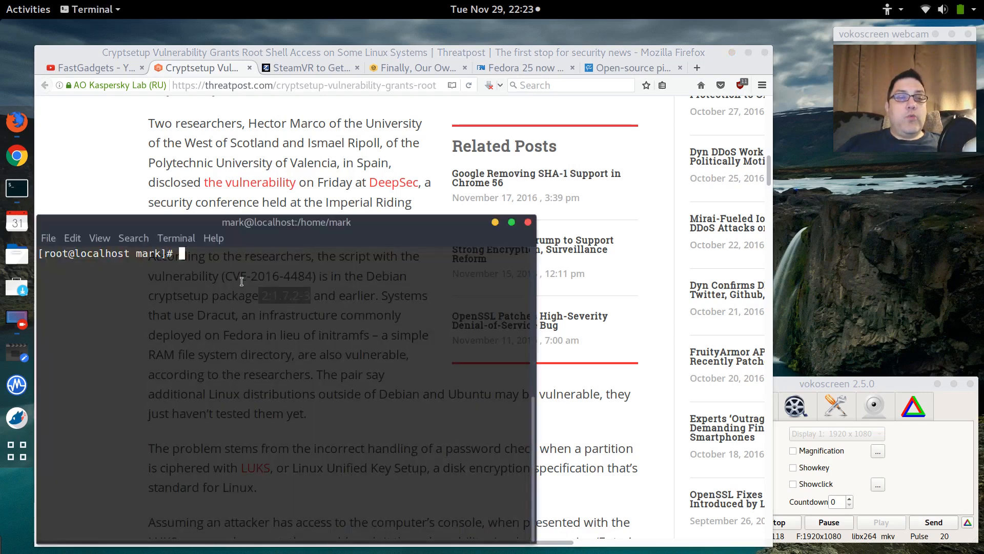
{"action": "left_click_drag", "start_coordinate": [286, 221], "coordinate": [342, 216]}
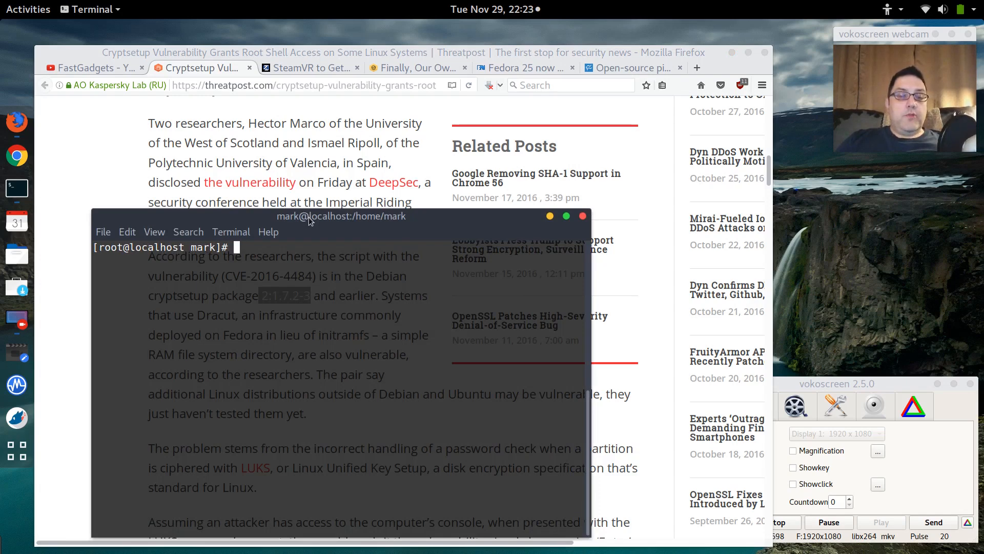
{"action": "type", "text": "dnf"}
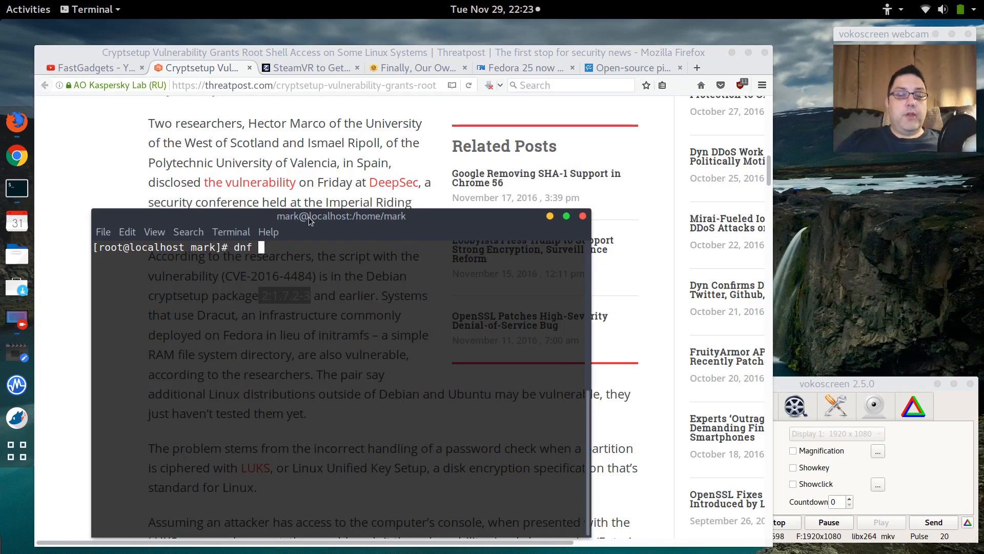
{"action": "type", "text": "list"}
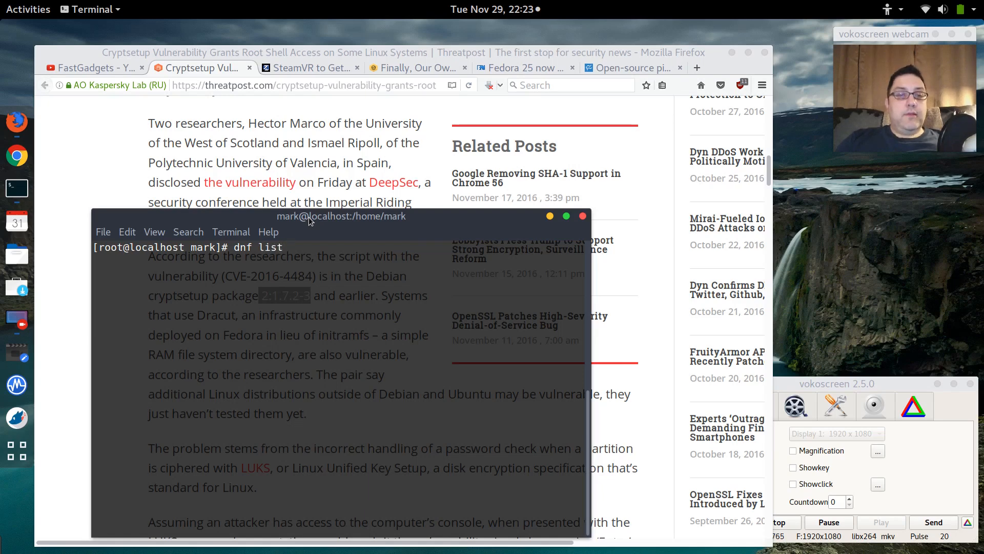
{"action": "type", "text": "cryp"}
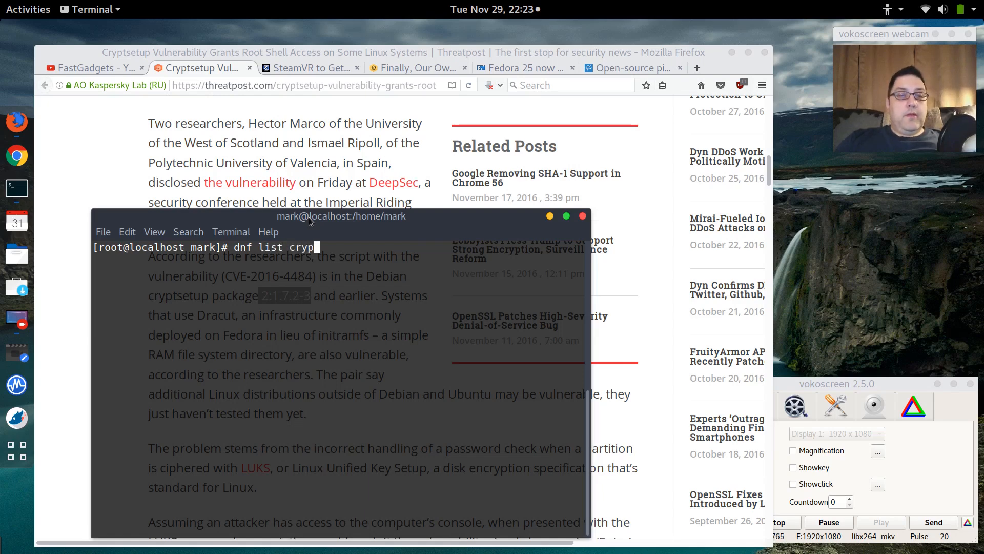
{"action": "type", "text": "tsetup"}
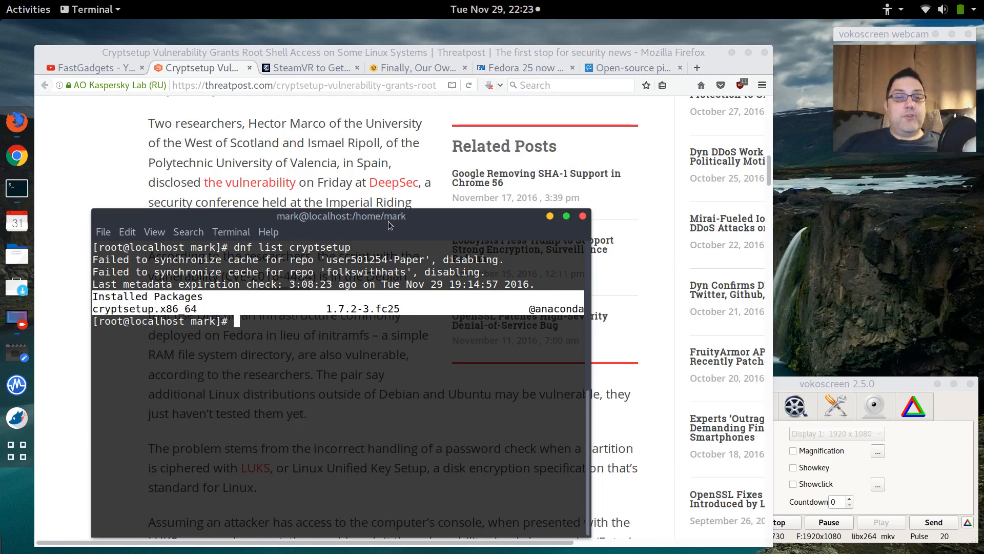
Move the terminal window down and back up, then begin another dnf command.
{"action": "left_click_drag", "start_coordinate": [341, 215], "coordinate": [389, 322]}
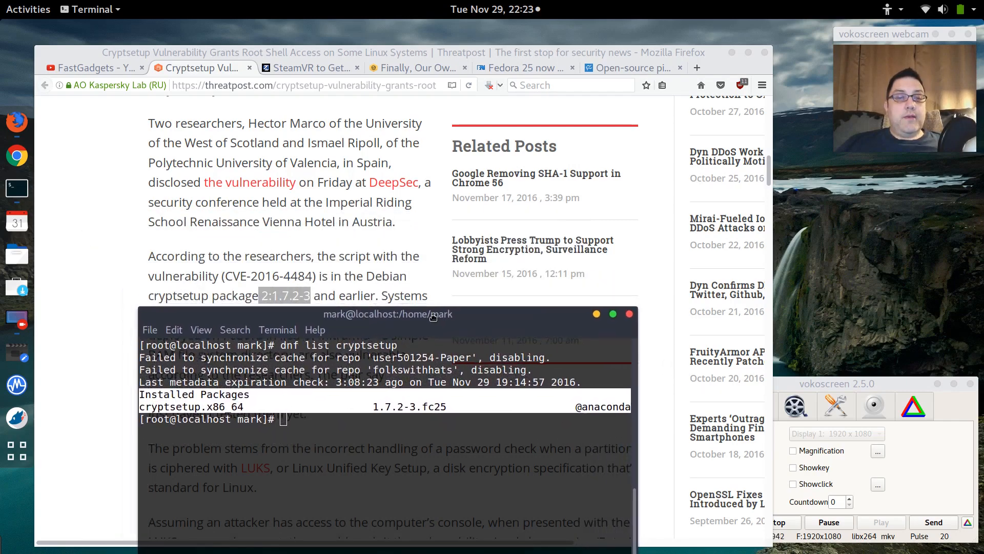
{"action": "left_click_drag", "start_coordinate": [387, 313], "coordinate": [330, 180]}
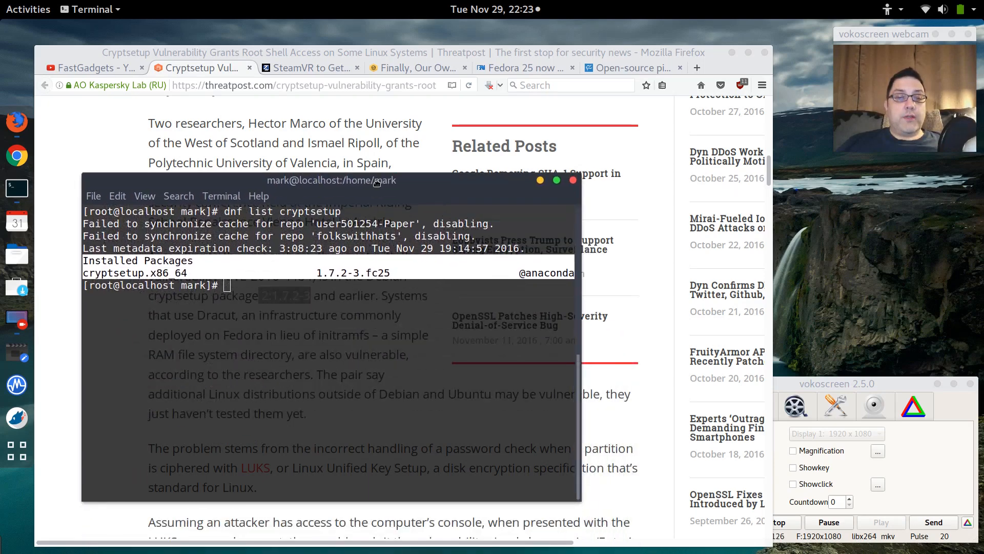
{"action": "type", "text": "dn"}
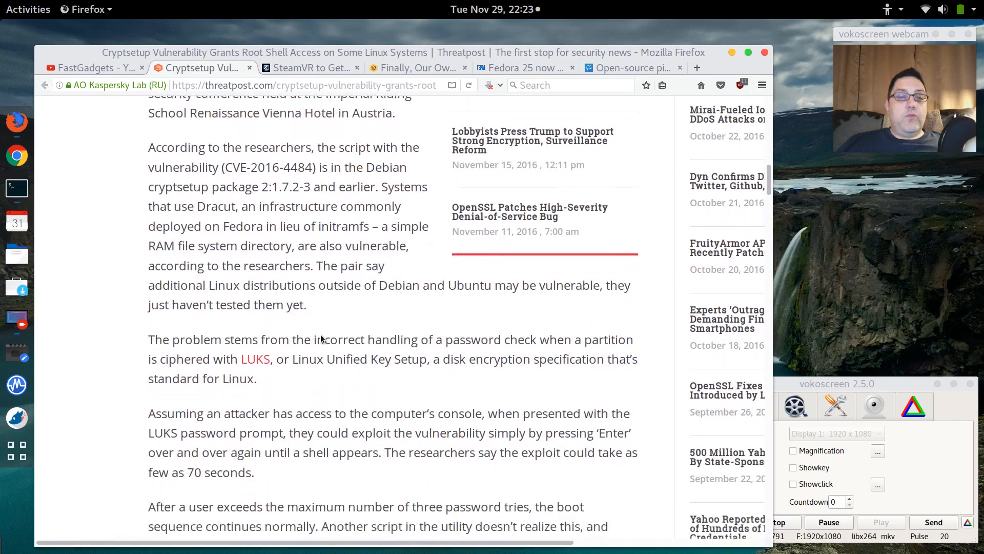
Highlight the word LUKS and read on to the physical-access discussion.
{"action": "scroll", "scroll_direction": "down", "scroll_amount": 3}
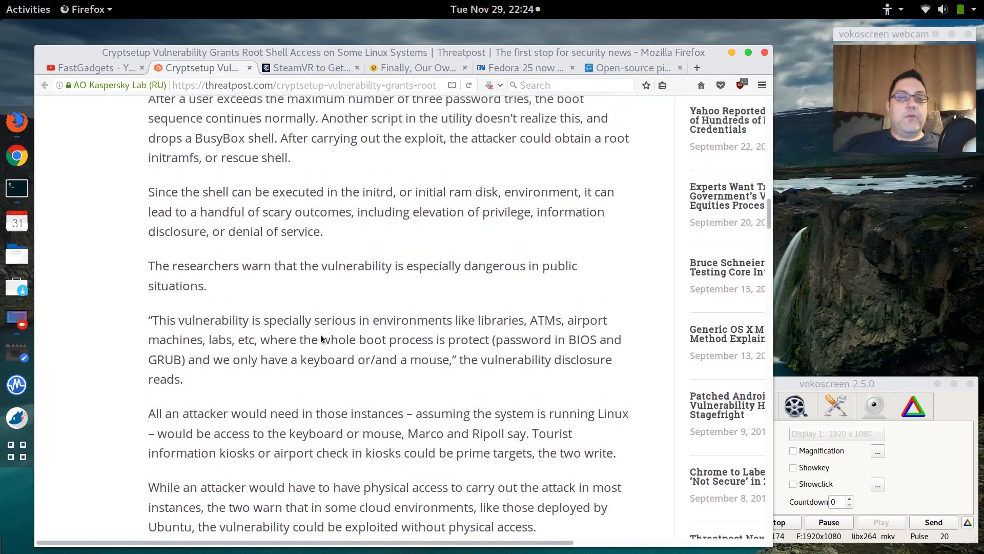
{"action": "scroll", "scroll_direction": "up", "scroll_amount": 3}
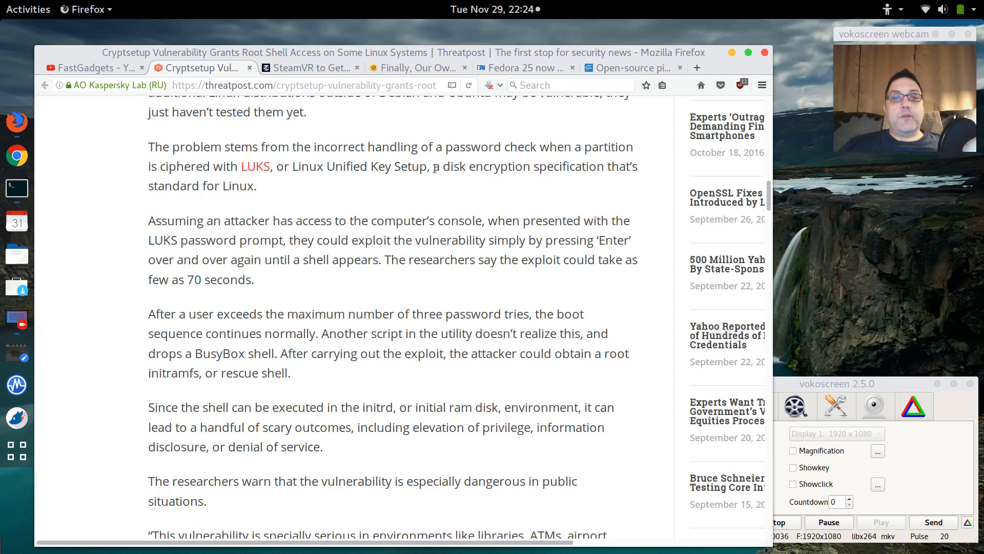
{"action": "mouse_move", "coordinate": [275, 295]}
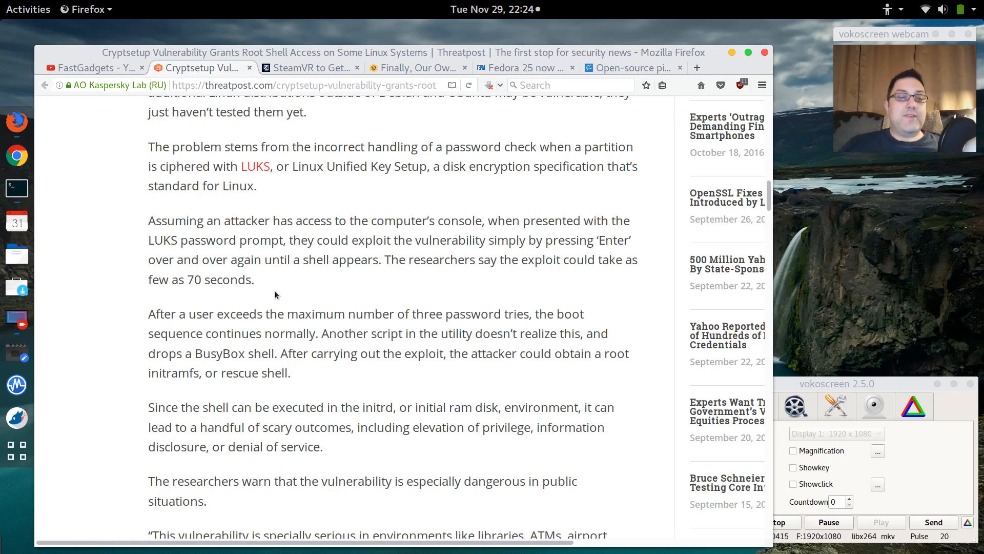
{"action": "scroll", "scroll_direction": "down", "scroll_amount": 3}
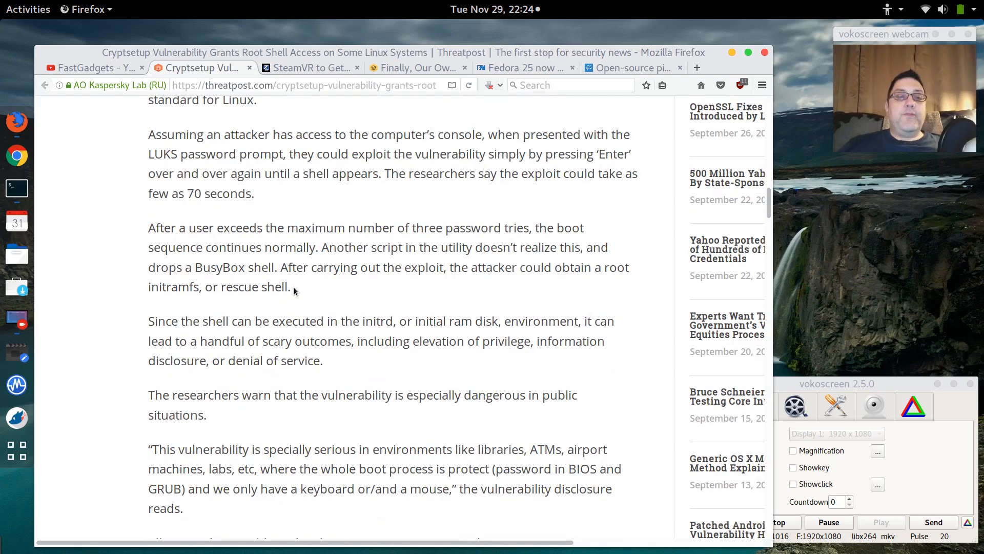
{"action": "mouse_move", "coordinate": [182, 145]}
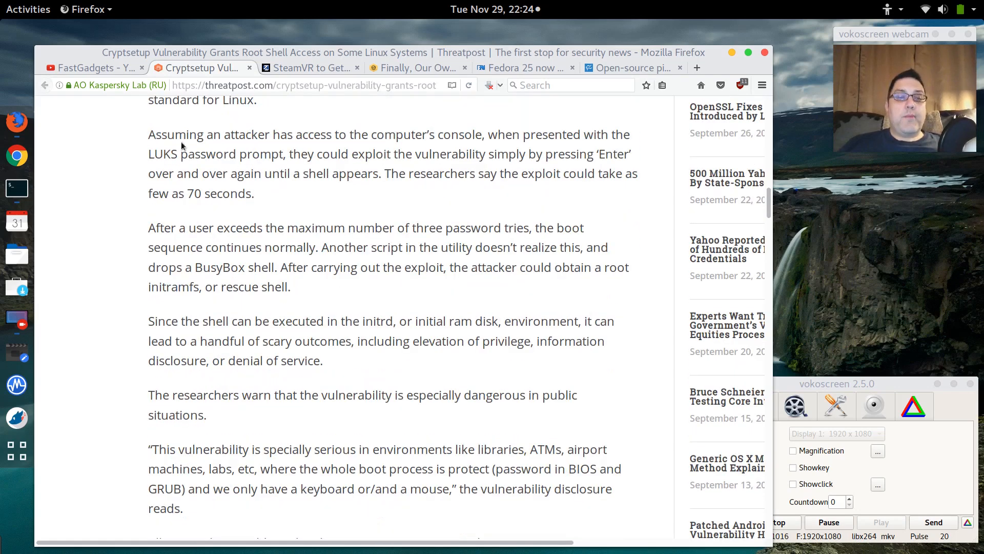
{"action": "double_click", "coordinate": [160, 153]}
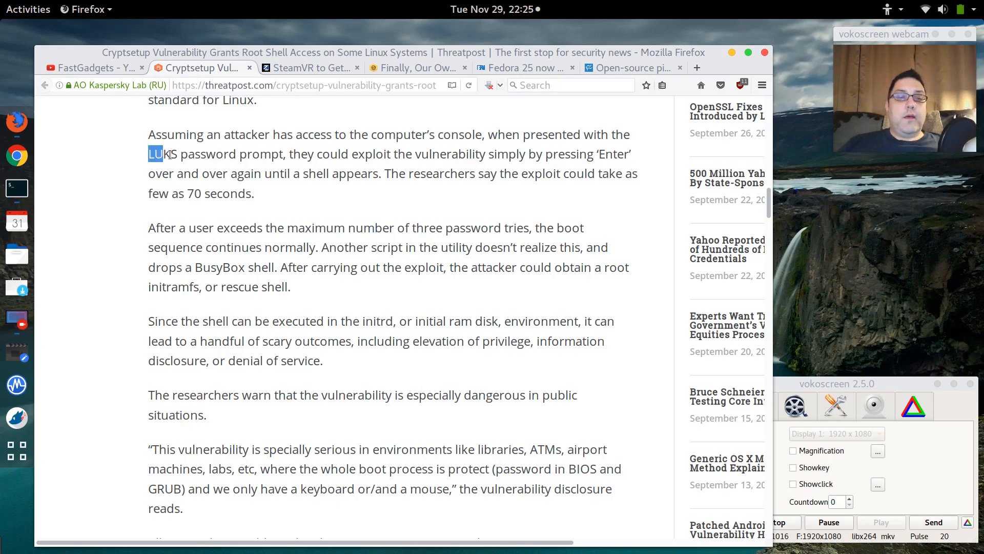
{"action": "double_click", "coordinate": [162, 153]}
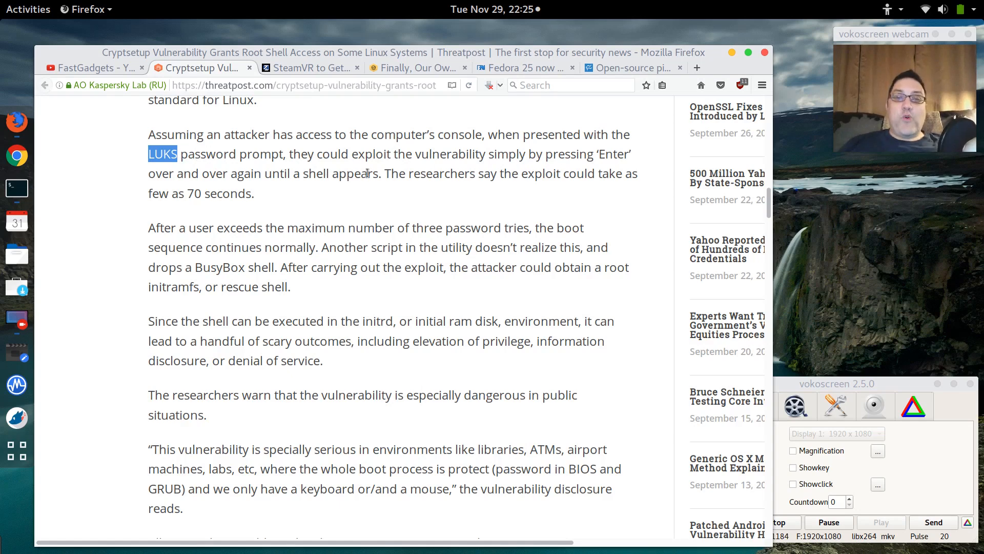
{"action": "scroll", "scroll_direction": "down", "scroll_amount": 3}
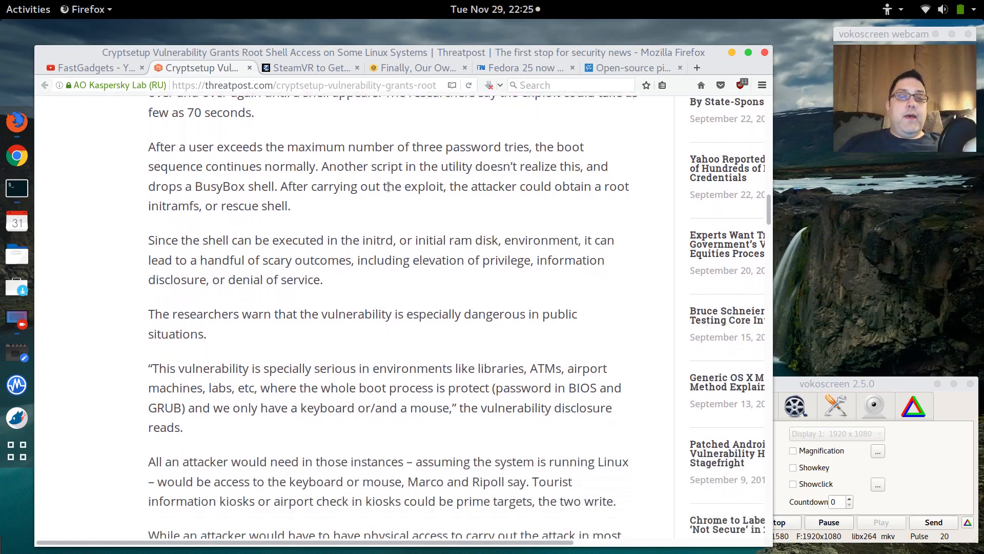
{"action": "scroll", "scroll_direction": "down", "scroll_amount": 3}
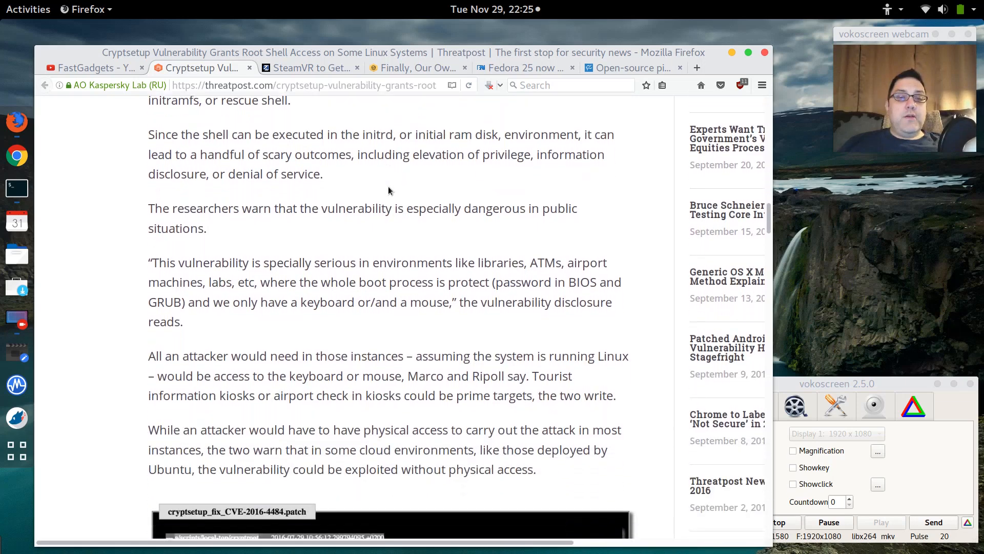
Scroll past the cryptsetup_fix patch image to the cryptroot remedy advice.
{"action": "scroll", "scroll_direction": "down", "scroll_amount": 3}
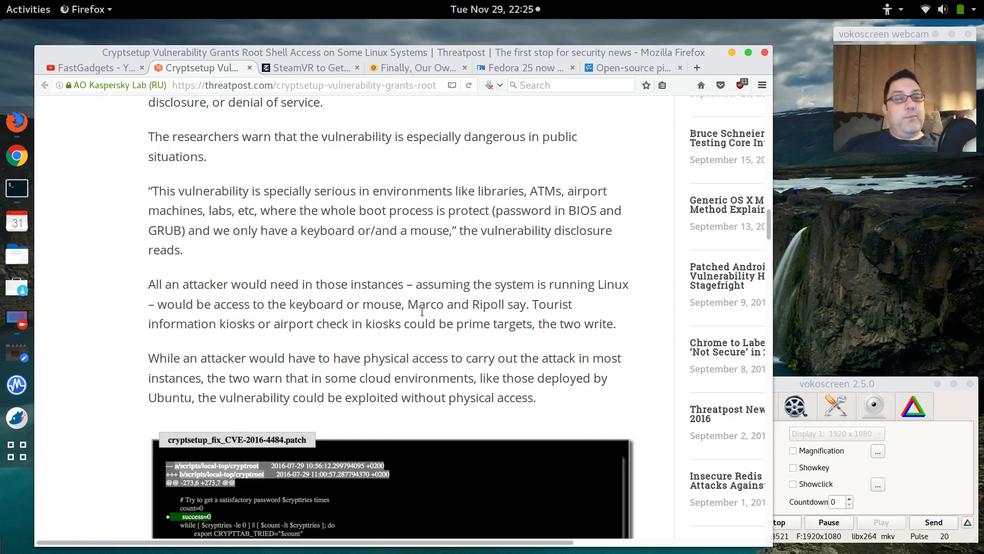
{"action": "scroll", "scroll_direction": "down", "scroll_amount": 3}
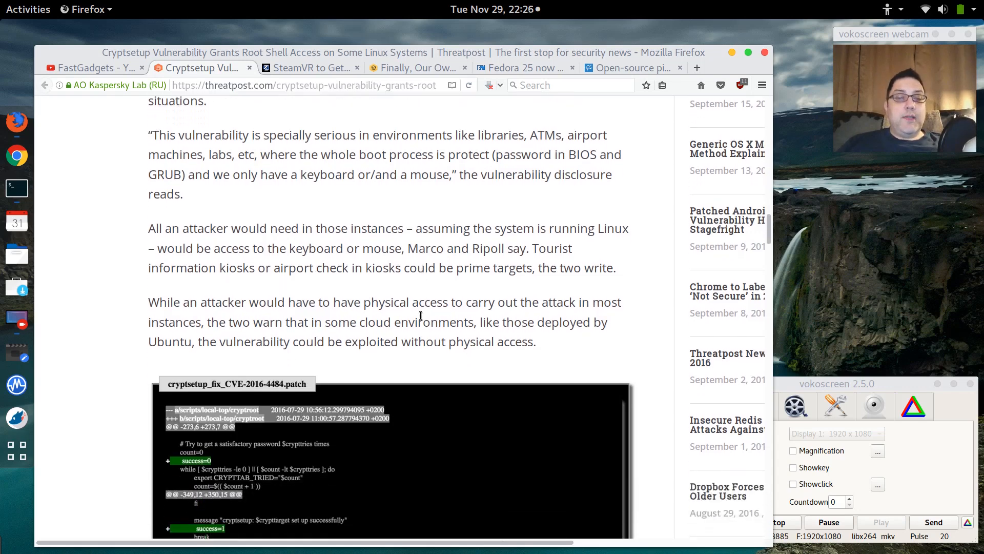
{"action": "scroll", "scroll_direction": "down", "scroll_amount": 3}
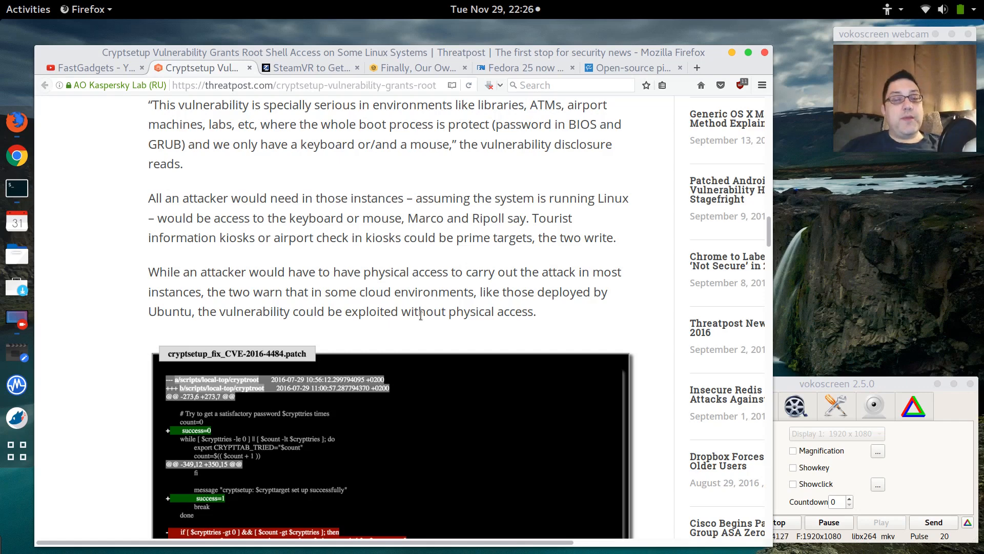
{"action": "scroll", "scroll_direction": "down", "scroll_amount": 3}
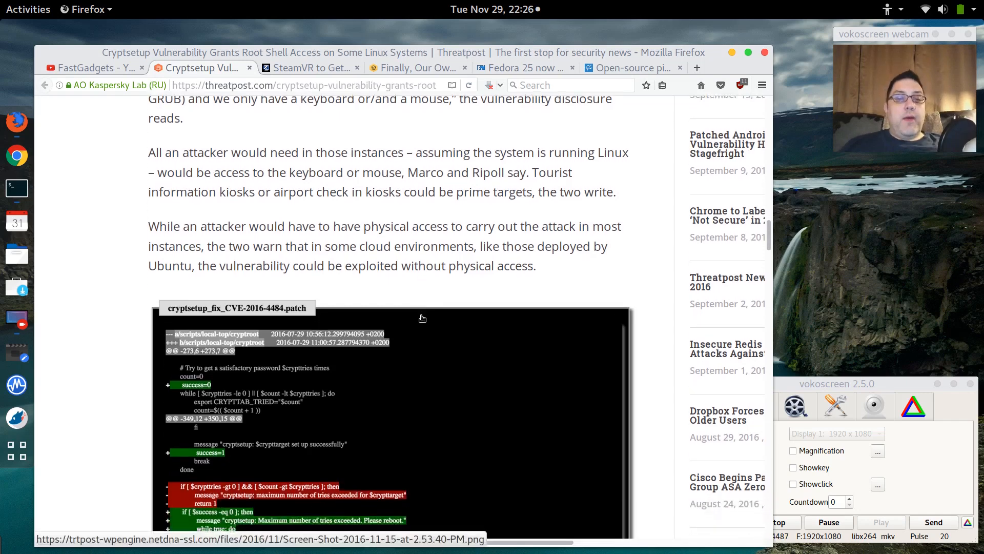
{"action": "scroll", "scroll_direction": "down", "scroll_amount": 3}
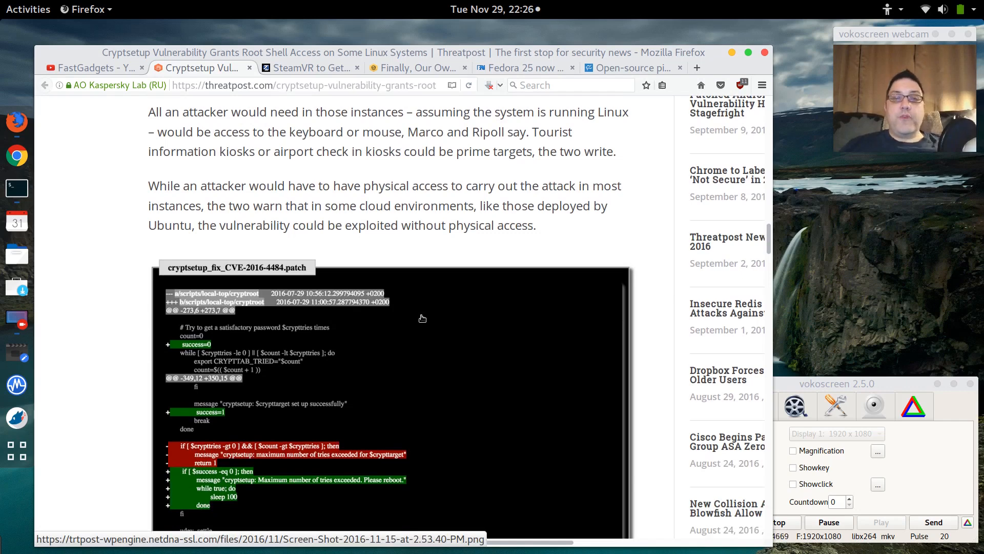
{"action": "mouse_move", "coordinate": [381, 347]}
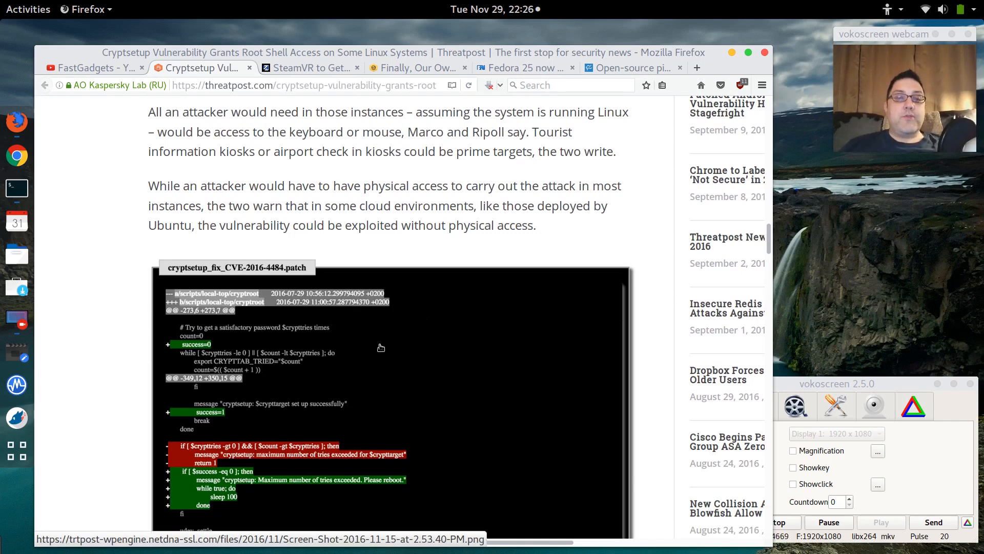
{"action": "scroll", "scroll_direction": "down", "scroll_amount": 3}
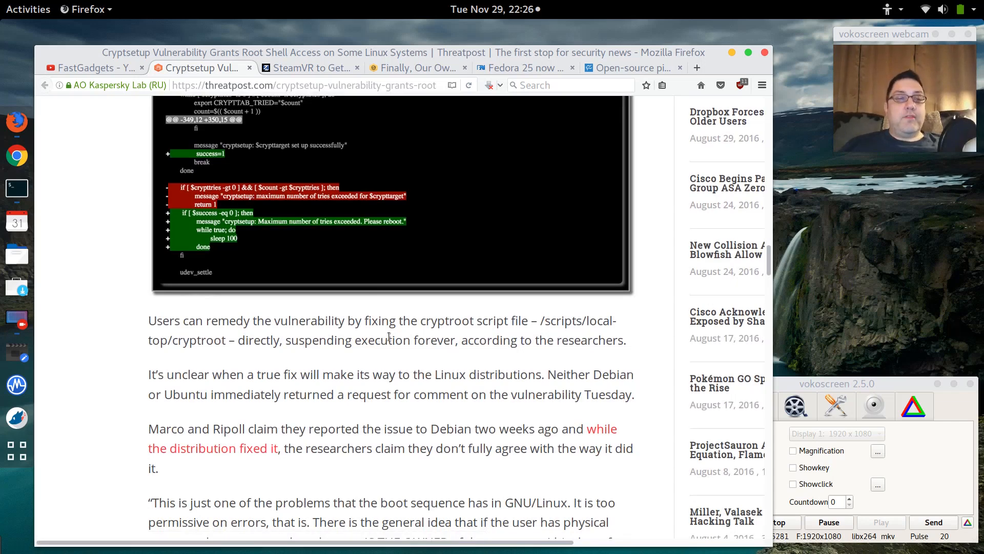
{"action": "left_click", "coordinate": [16, 188]}
{"action": "type", "text": "rpm "}
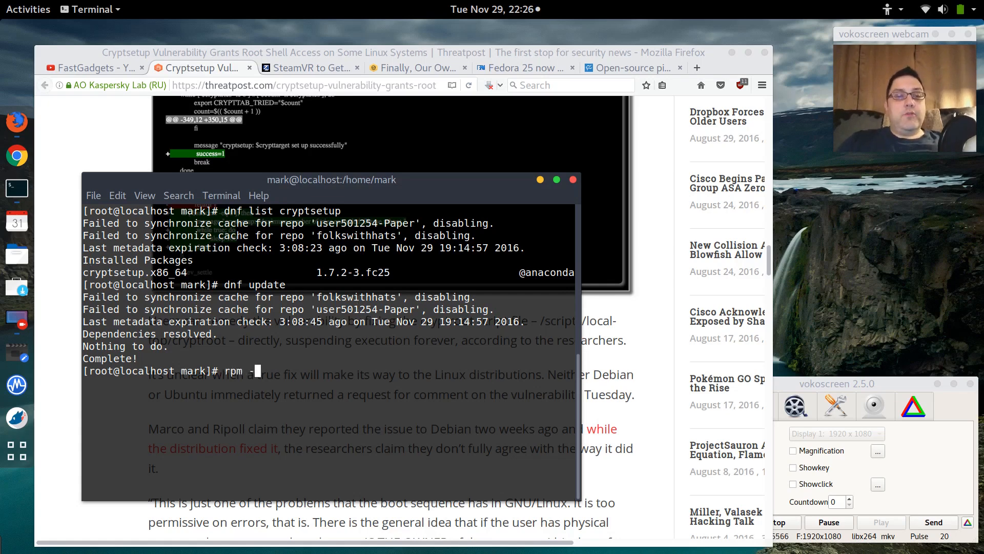
Type the query rpm -qa | grep crypt to list installed crypt packages.
{"action": "type", "text": "-qa"}
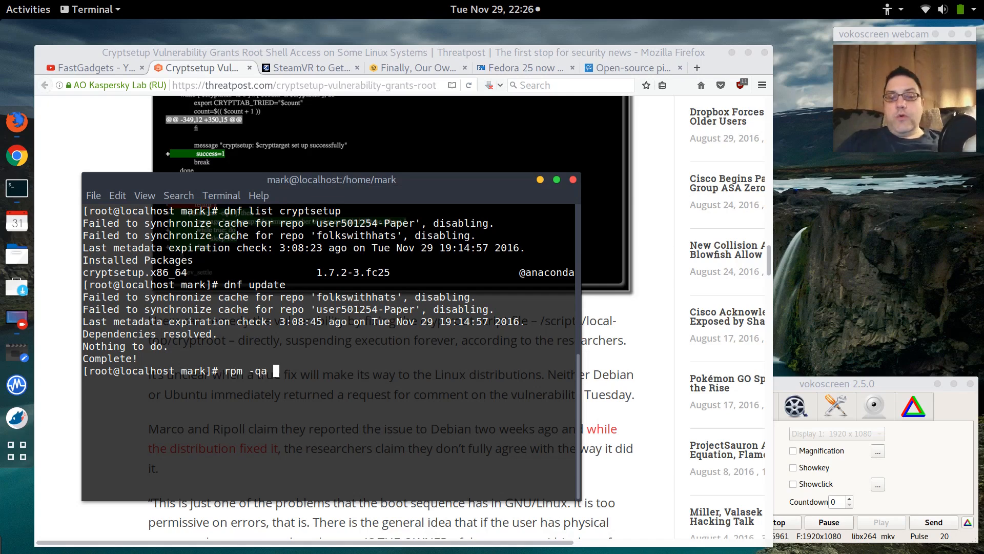
{"action": "type", "text": "| grep"}
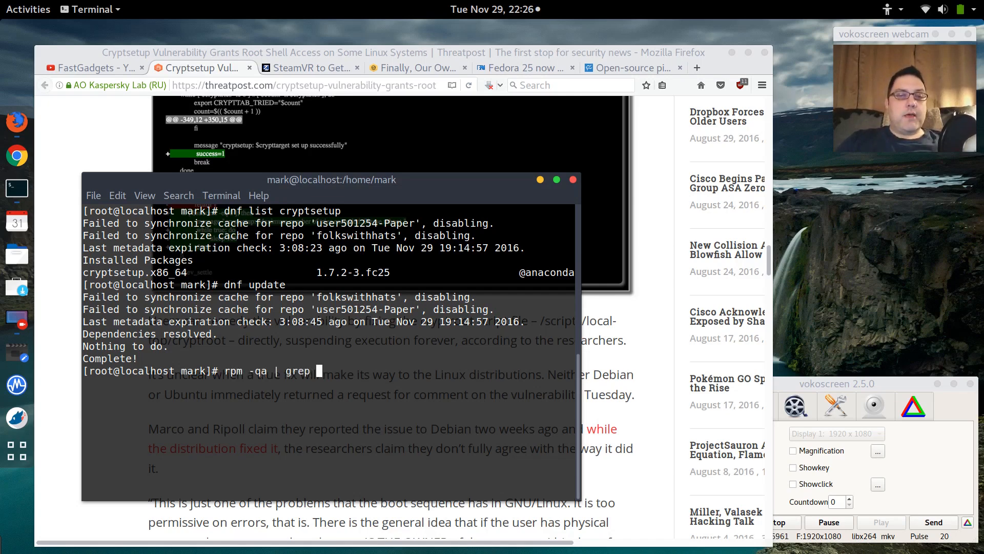
{"action": "type", "text": "crypt"}
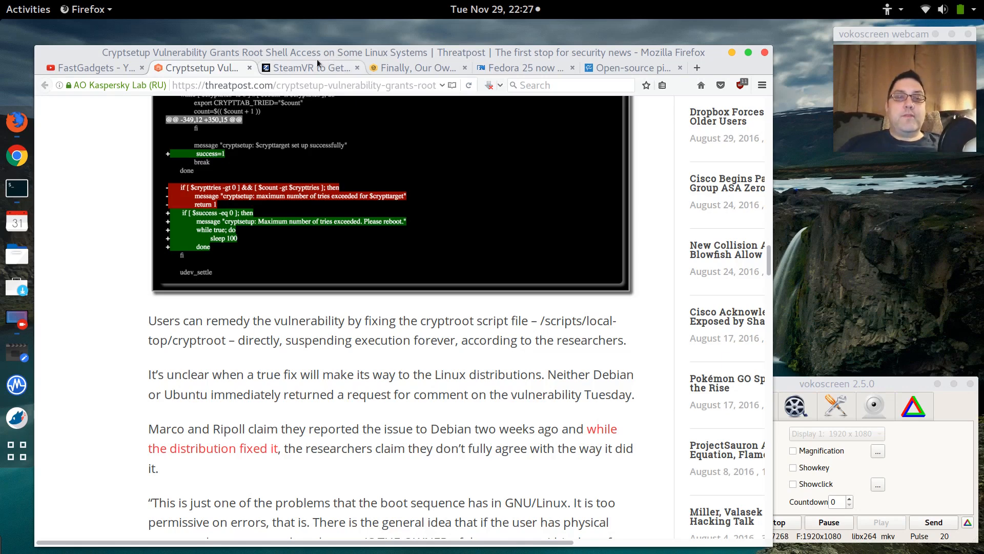
{"action": "mouse_move", "coordinate": [302, 67]}
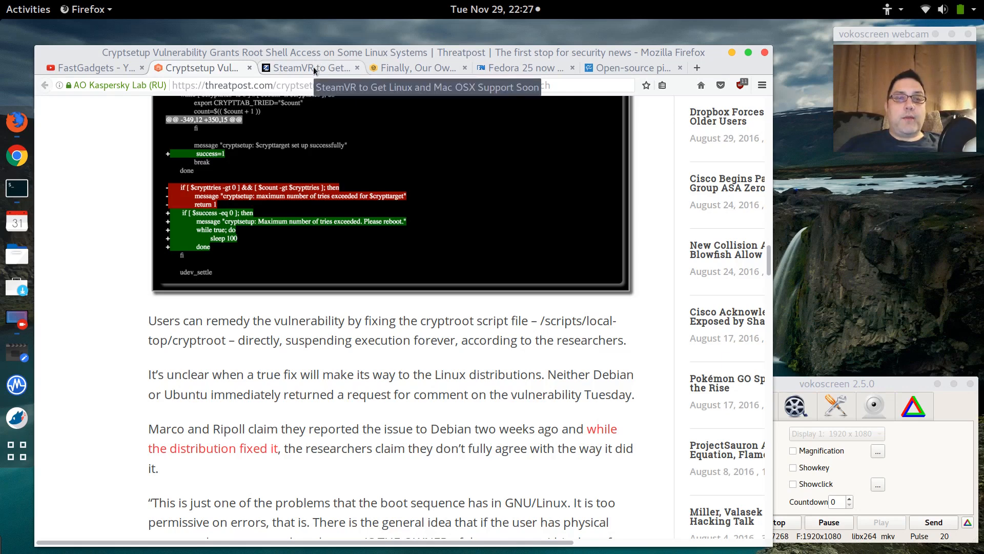
Switch to the RoadToVR tab about SteamVR's Linux and Mac OSX support.
{"action": "left_click", "coordinate": [308, 67]}
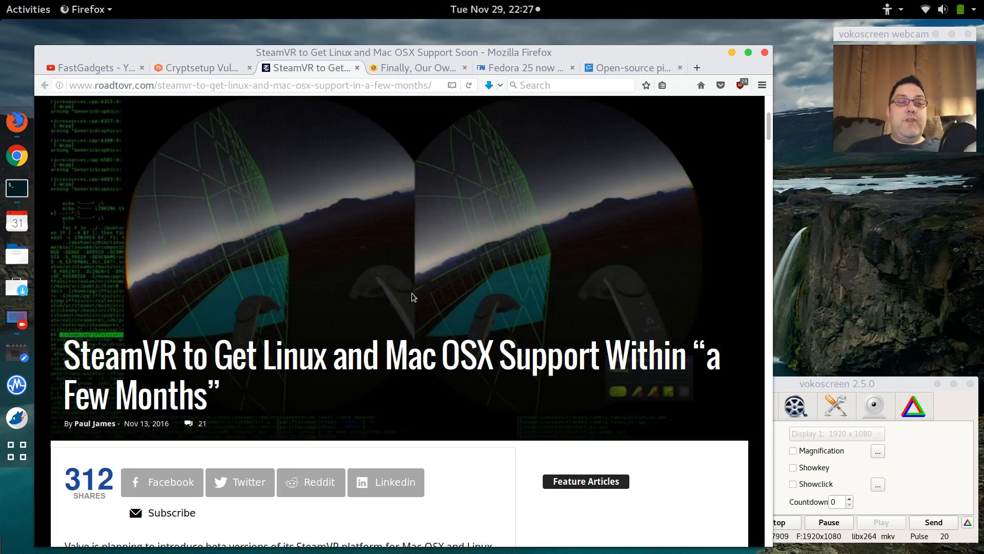
Scroll the SteamVR article past the Lighthouse video into the DirectX limitations discussion.
{"action": "scroll", "scroll_direction": "down", "scroll_amount": 3}
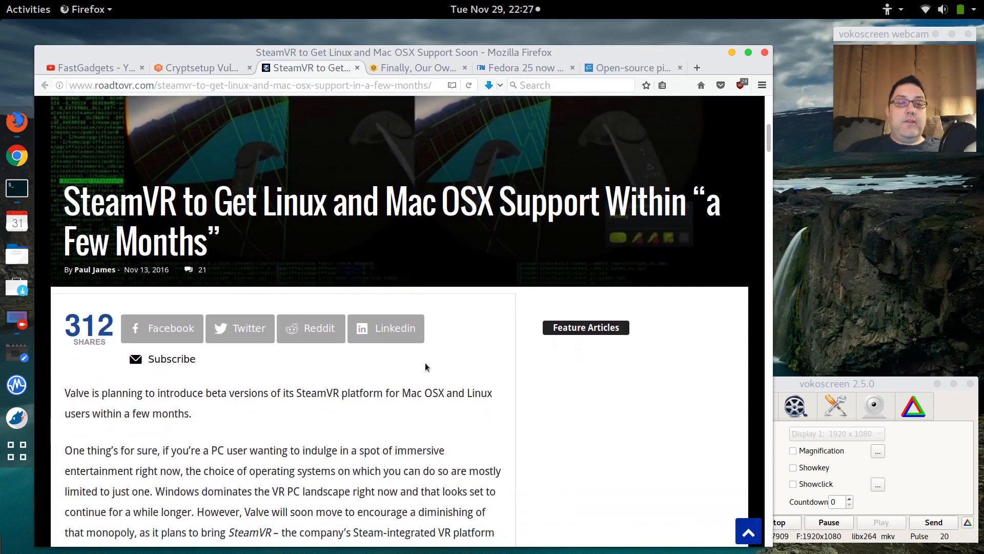
{"action": "scroll", "scroll_direction": "down", "scroll_amount": 3}
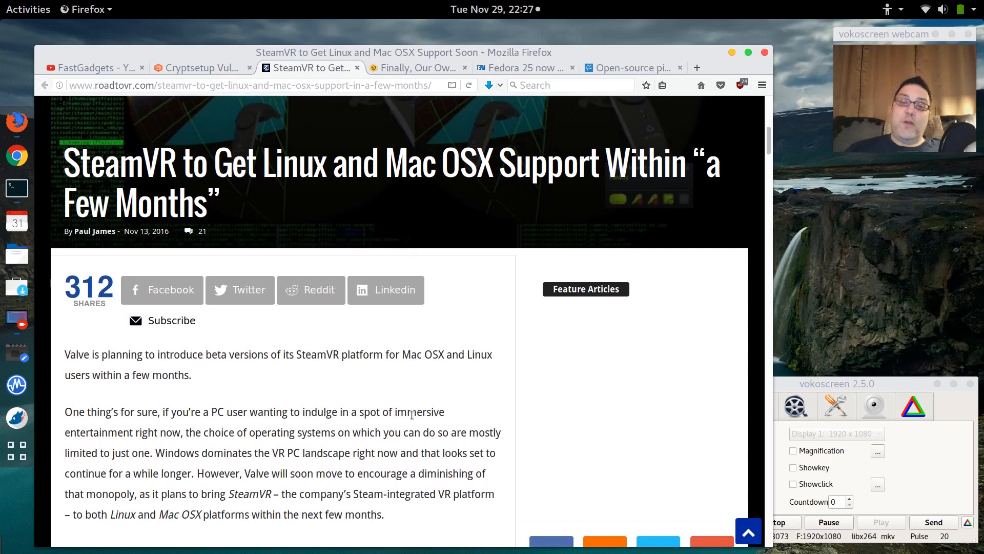
{"action": "scroll", "scroll_direction": "down", "scroll_amount": 3}
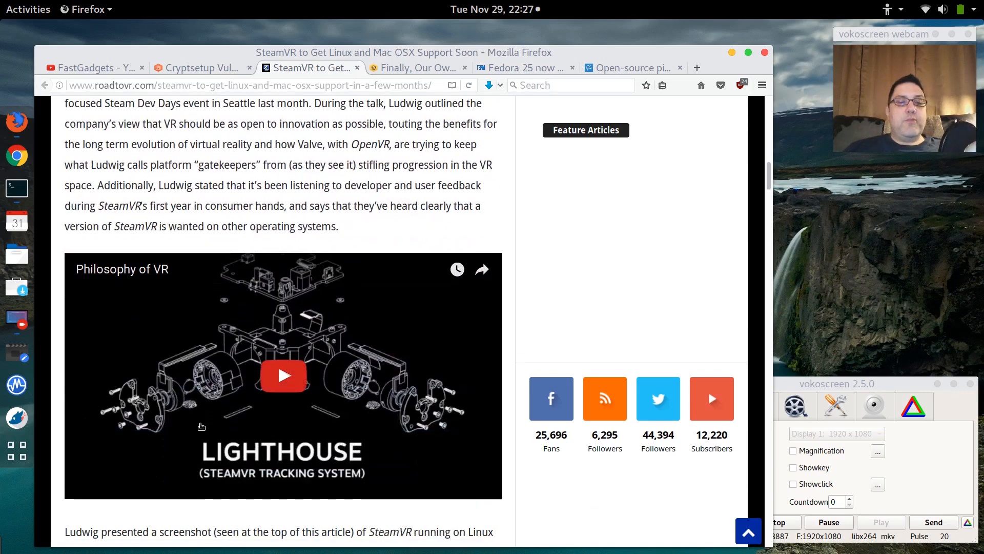
{"action": "scroll", "scroll_direction": "down", "scroll_amount": 3}
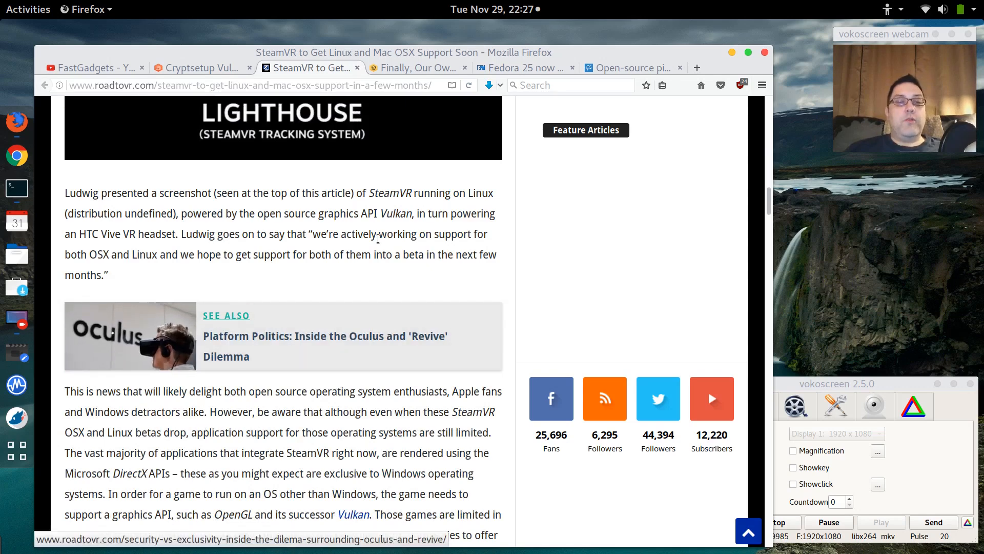
{"action": "scroll", "scroll_direction": "down", "scroll_amount": 3}
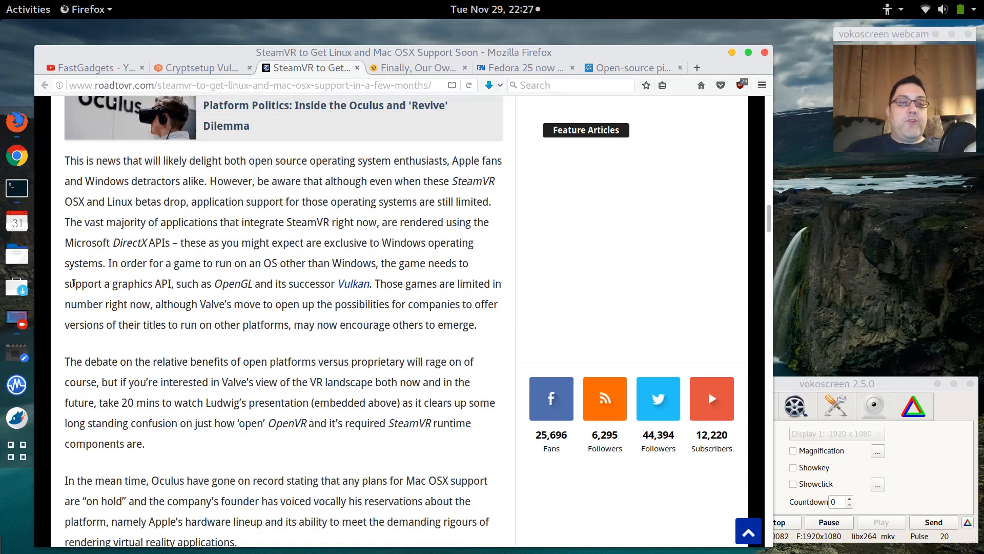
Highlight 'support a graphics API, such as OpenGL and its successor Vulkan'.
{"action": "left_click_drag", "start_coordinate": [65, 283], "coordinate": [153, 283]}
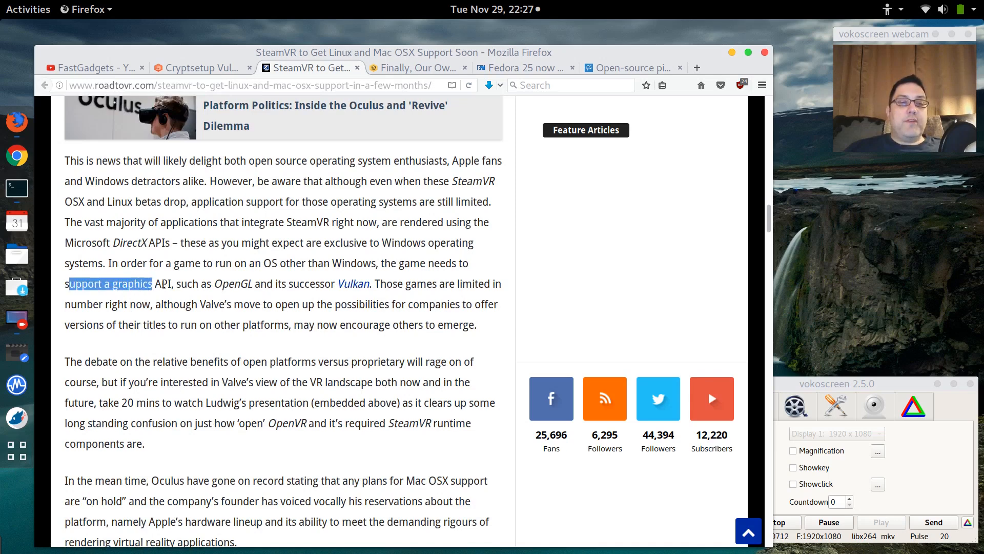
{"action": "left_click_drag", "start_coordinate": [143, 283], "coordinate": [495, 283]}
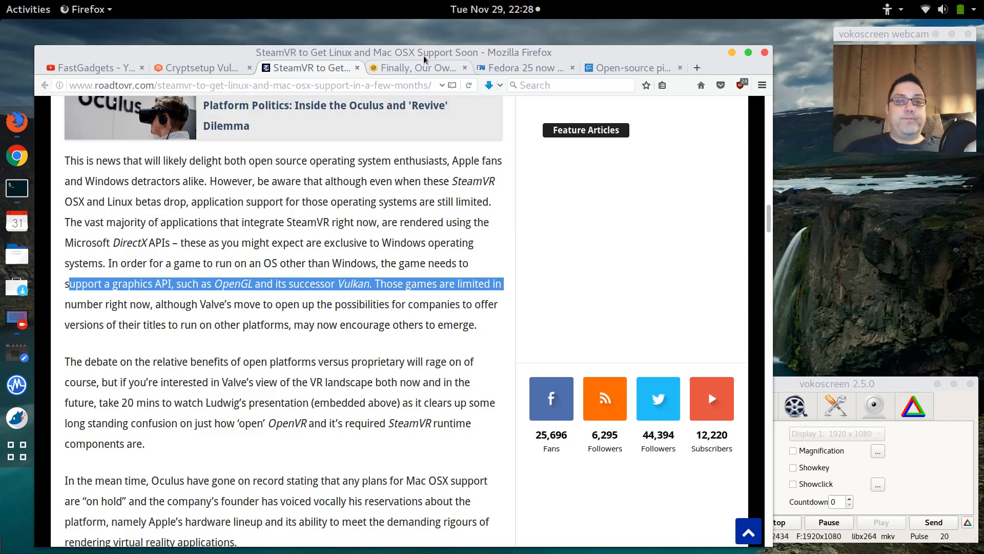
Open Kaspersky's 'Finally, Our Own OS – Oh Yes!' post and scroll to its feature list.
{"action": "left_click", "coordinate": [417, 67]}
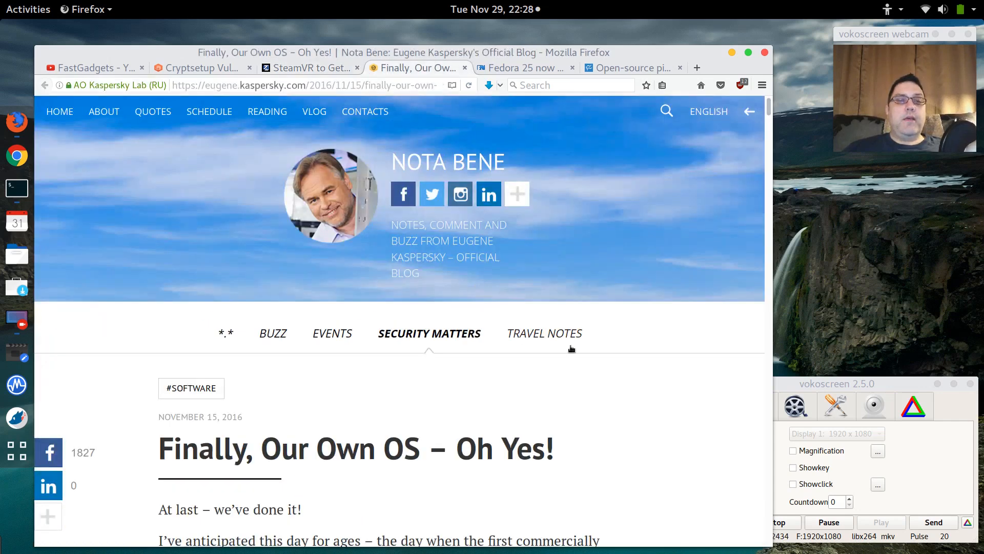
{"action": "mouse_move", "coordinate": [651, 347]}
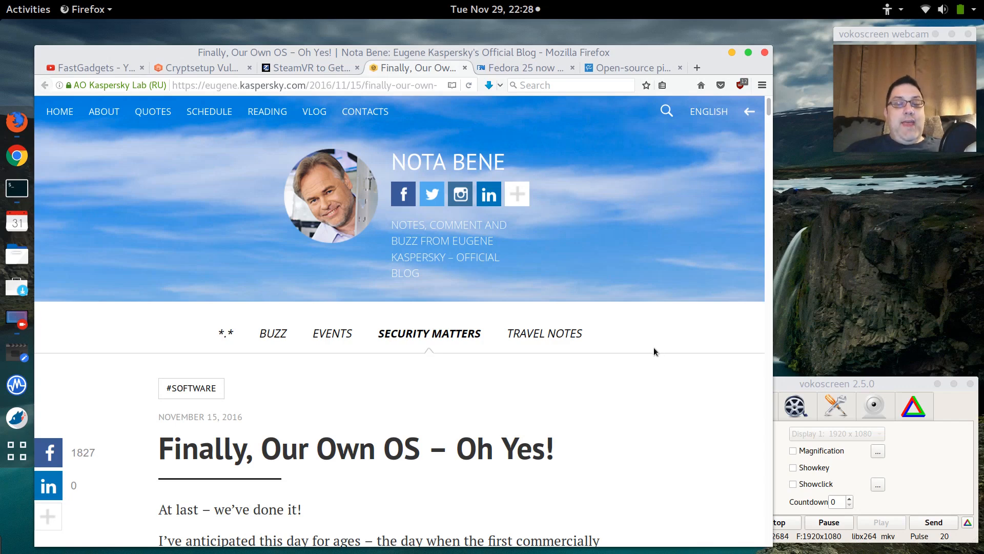
{"action": "scroll", "scroll_direction": "down", "scroll_amount": 3}
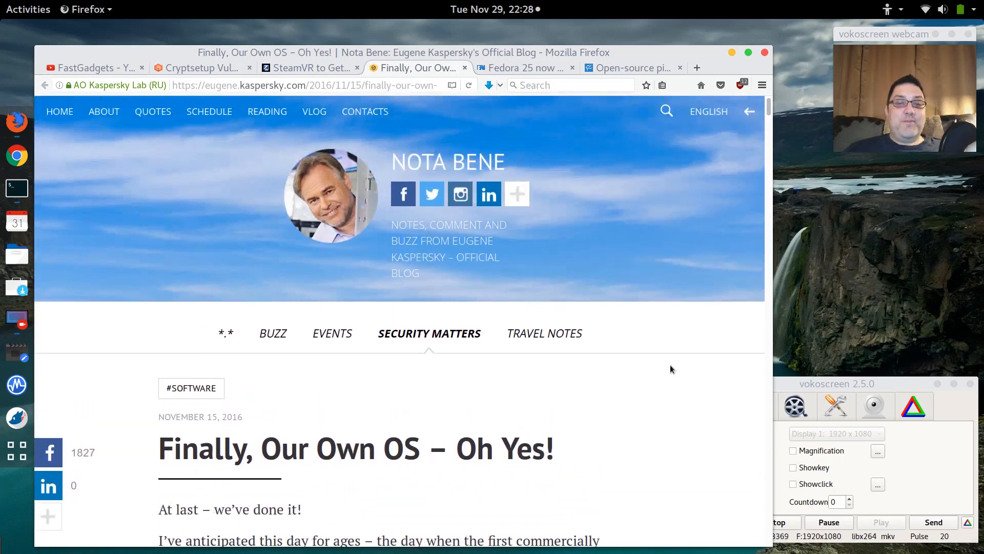
{"action": "scroll", "scroll_direction": "down", "scroll_amount": 3}
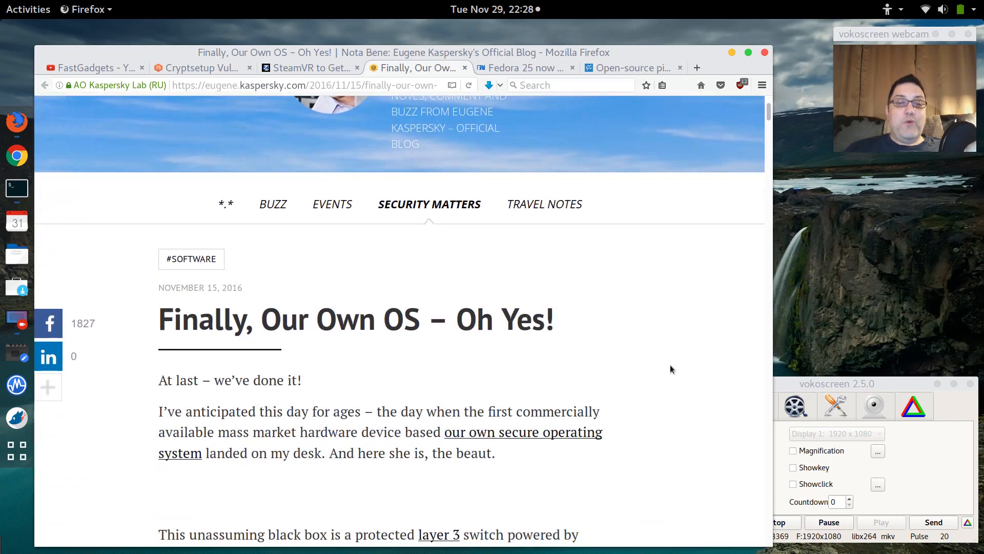
{"action": "scroll", "scroll_direction": "down", "scroll_amount": 3}
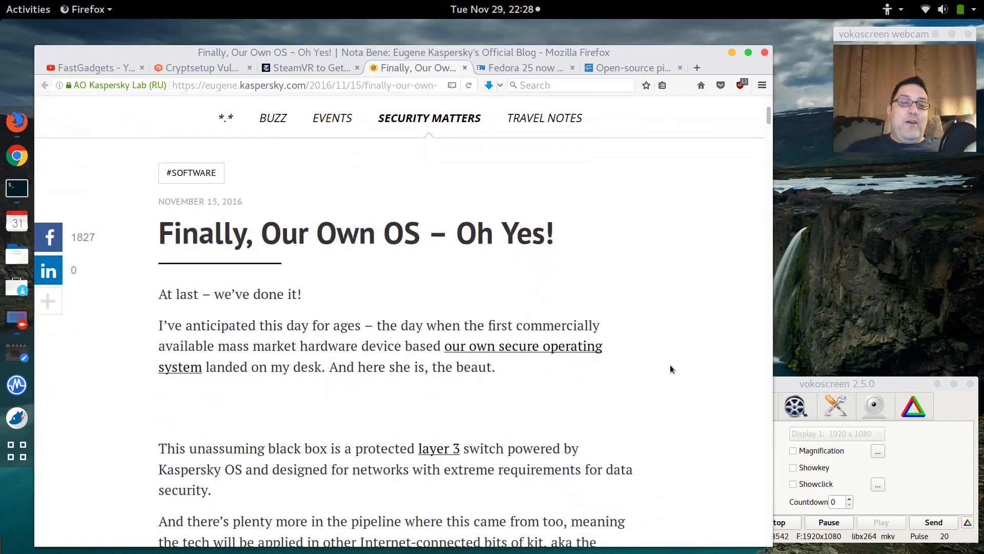
{"action": "scroll", "scroll_direction": "down", "scroll_amount": 3}
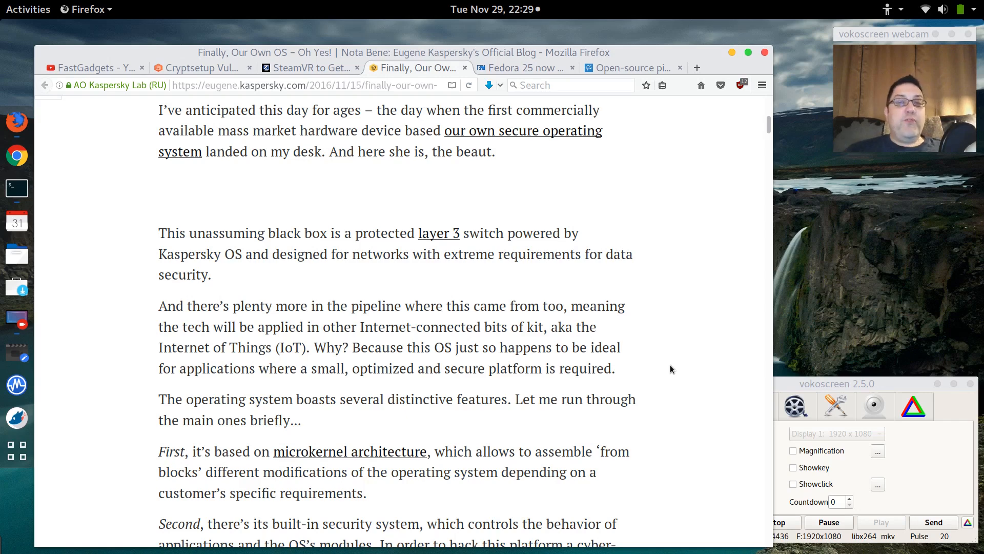
Scroll through the Kaspersky post's three OS features to the 'built from scratch' paragraph.
{"action": "scroll", "scroll_direction": "down", "scroll_amount": 3}
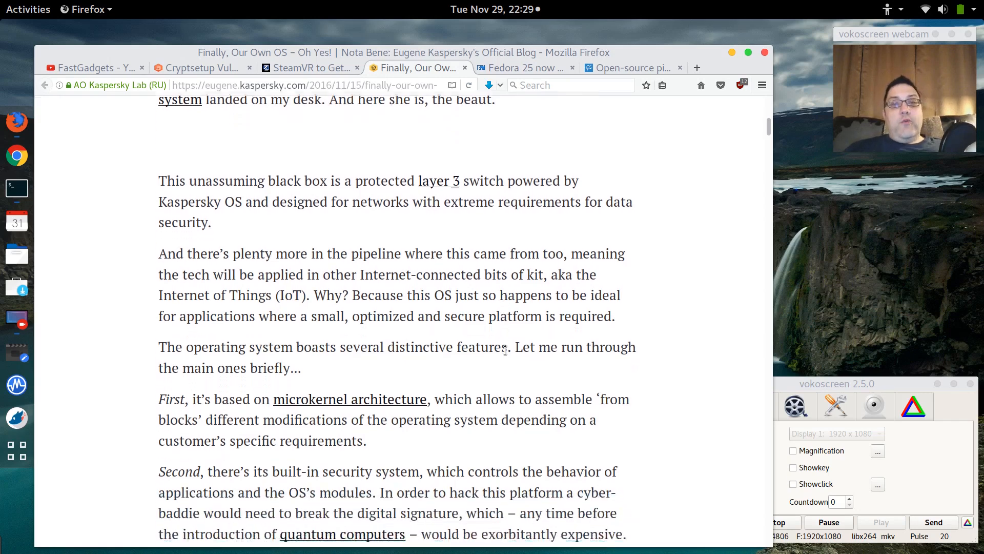
{"action": "scroll", "scroll_direction": "down", "scroll_amount": 3}
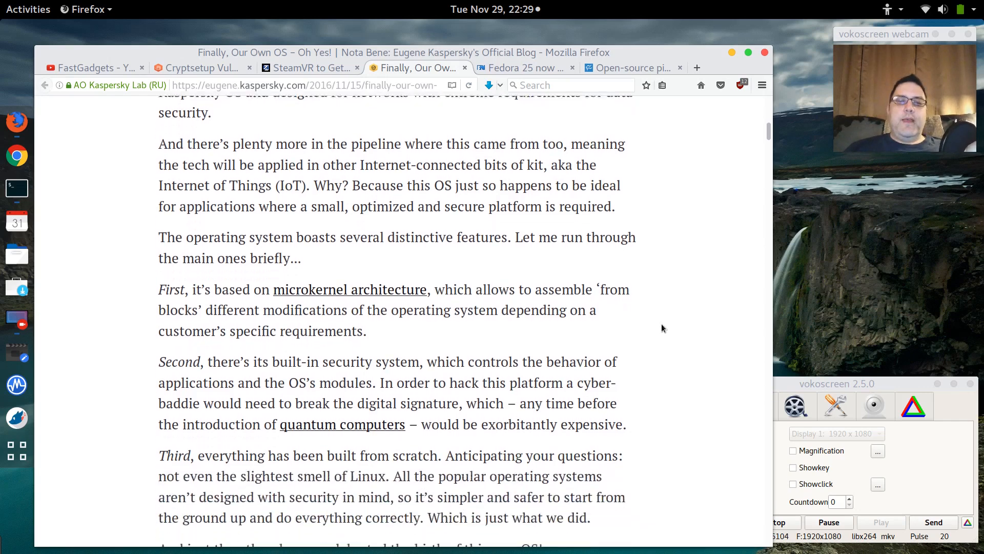
{"action": "scroll", "scroll_direction": "down", "scroll_amount": 3}
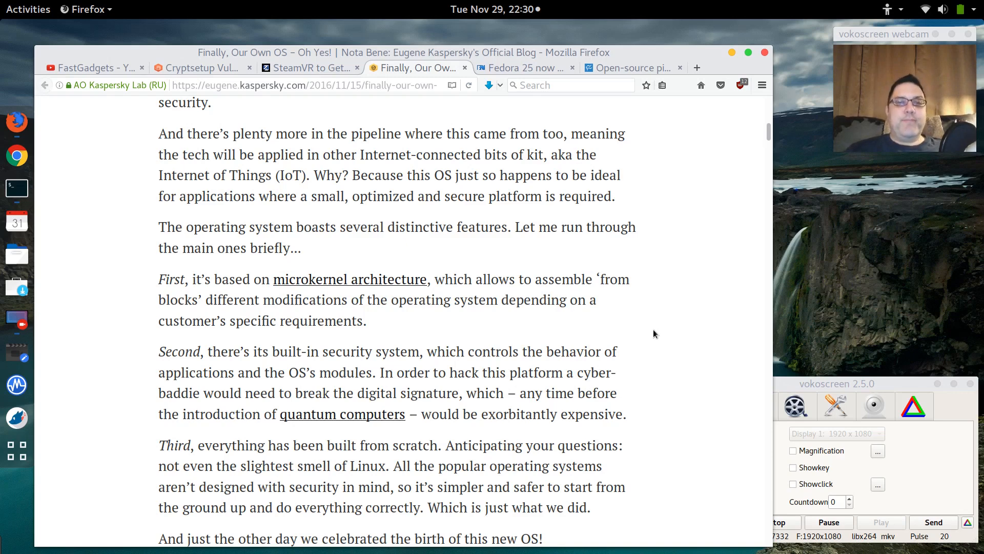
{"action": "scroll", "scroll_direction": "down", "scroll_amount": 3}
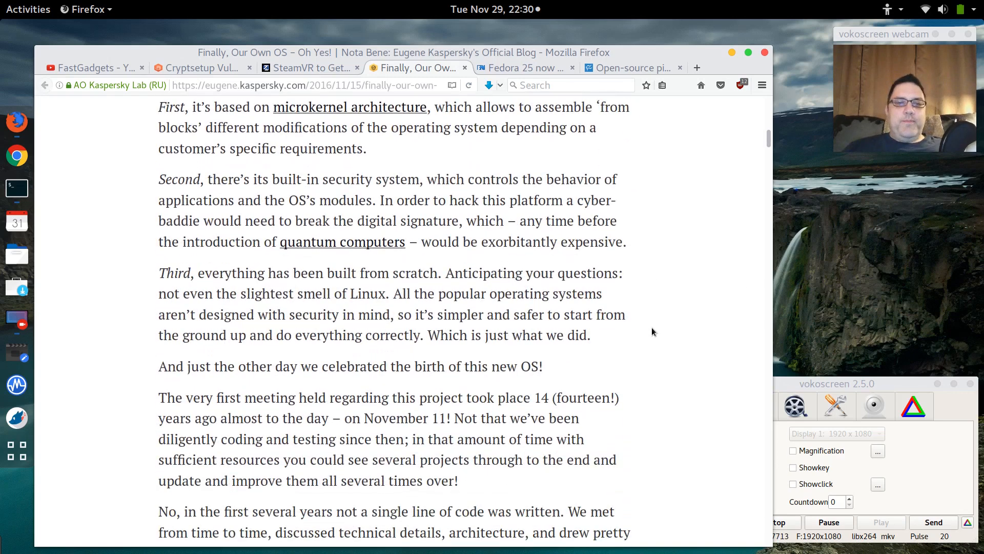
{"action": "scroll", "scroll_direction": "down", "scroll_amount": 3}
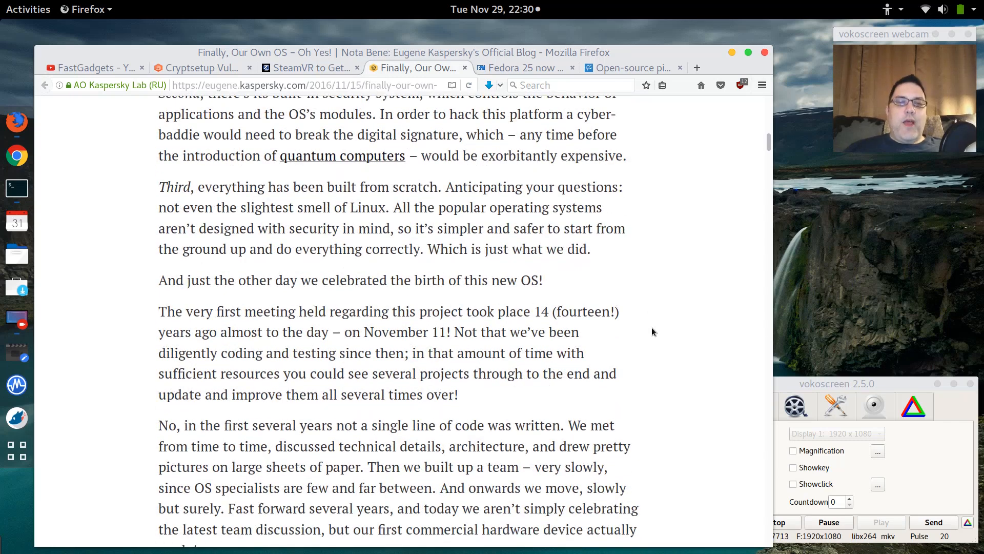
{"action": "mouse_move", "coordinate": [645, 338]}
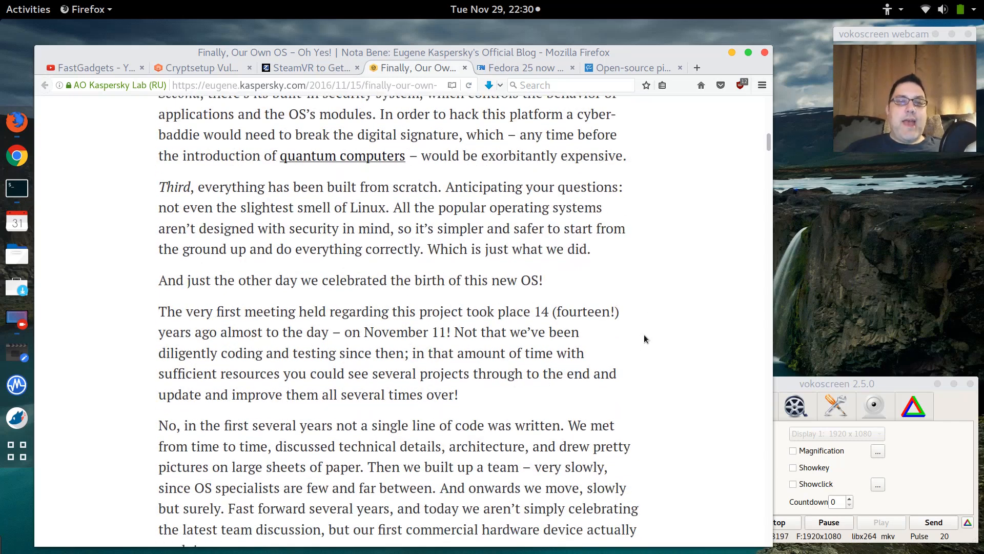
{"action": "mouse_move", "coordinate": [148, 188]}
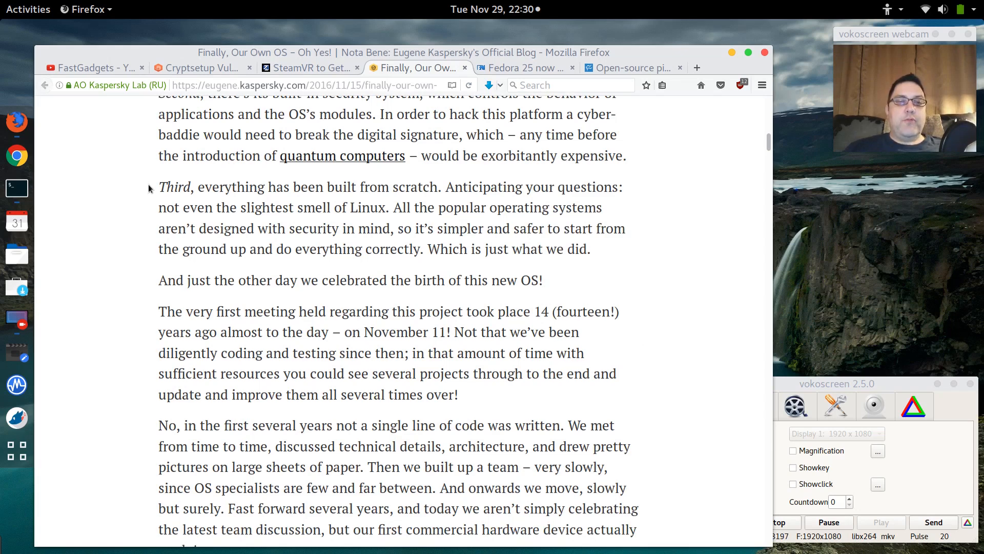
Highlight the no-Linux paragraph, then read past '11-11' to the critical infrastructure section.
{"action": "left_click_drag", "start_coordinate": [159, 187], "coordinate": [590, 249]}
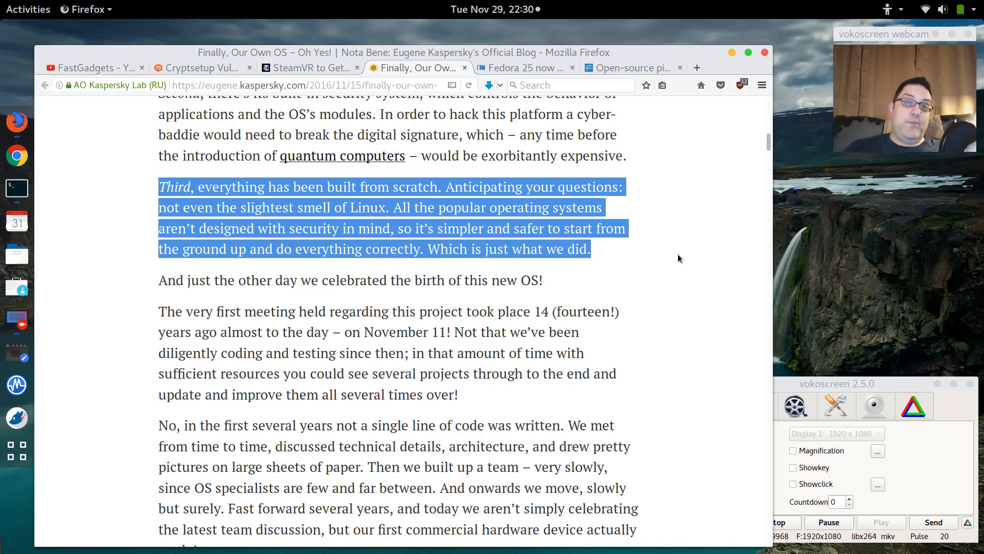
{"action": "scroll", "scroll_direction": "down", "scroll_amount": 3}
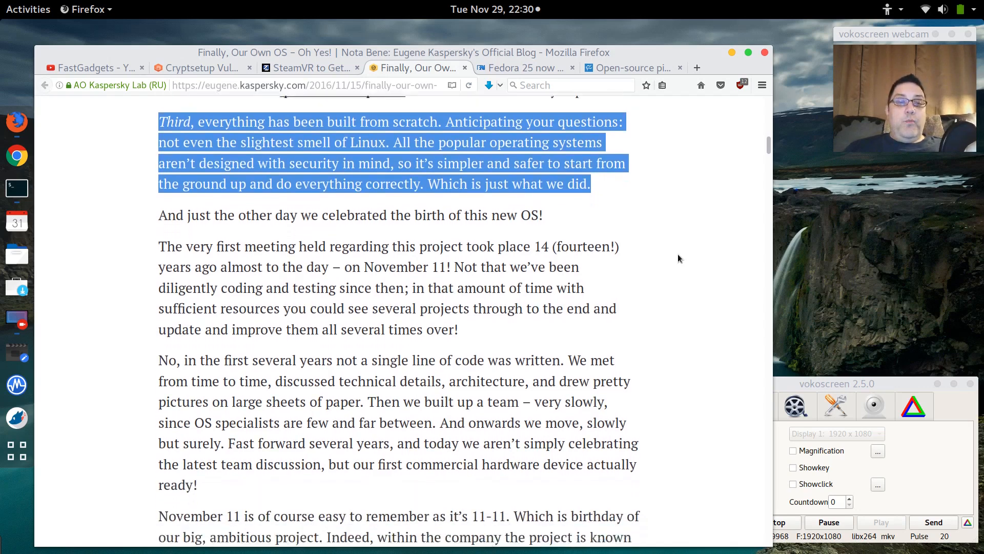
{"action": "scroll", "scroll_direction": "down", "scroll_amount": 3}
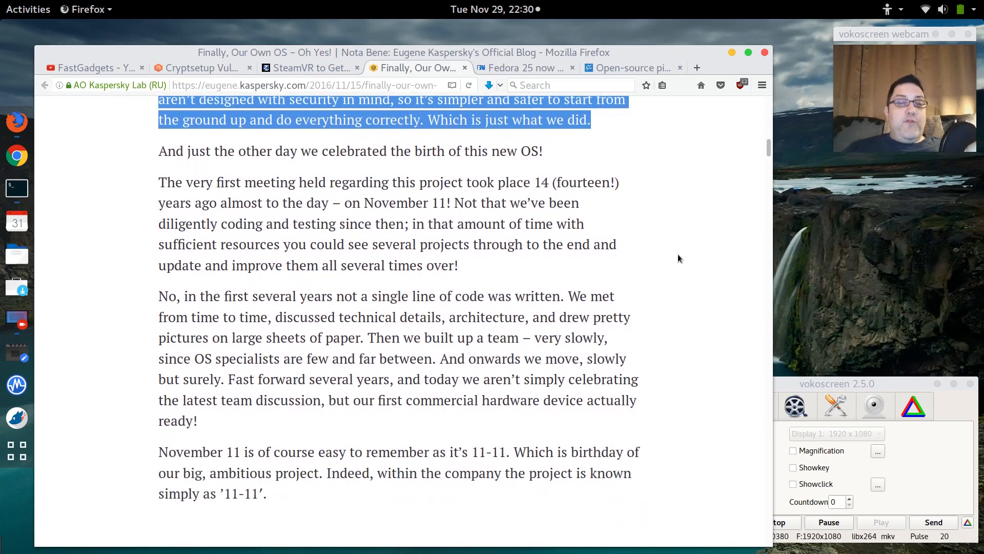
{"action": "scroll", "scroll_direction": "down", "scroll_amount": 3}
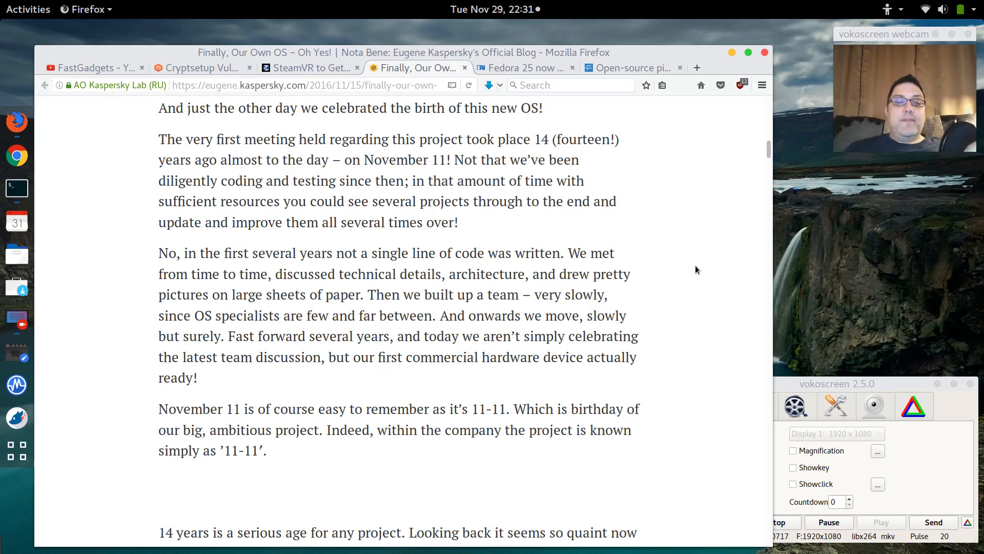
{"action": "scroll", "scroll_direction": "down", "scroll_amount": 3}
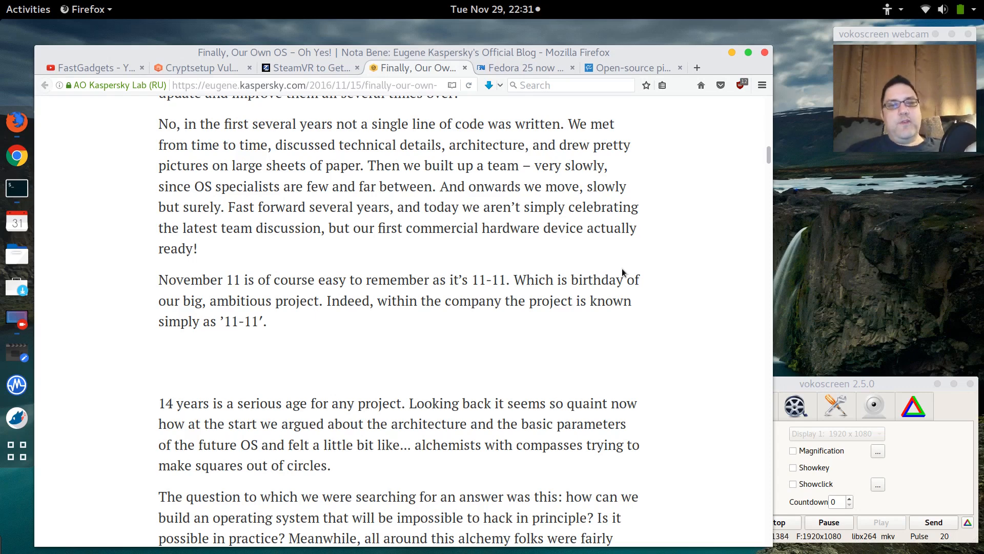
{"action": "scroll", "scroll_direction": "down", "scroll_amount": 3}
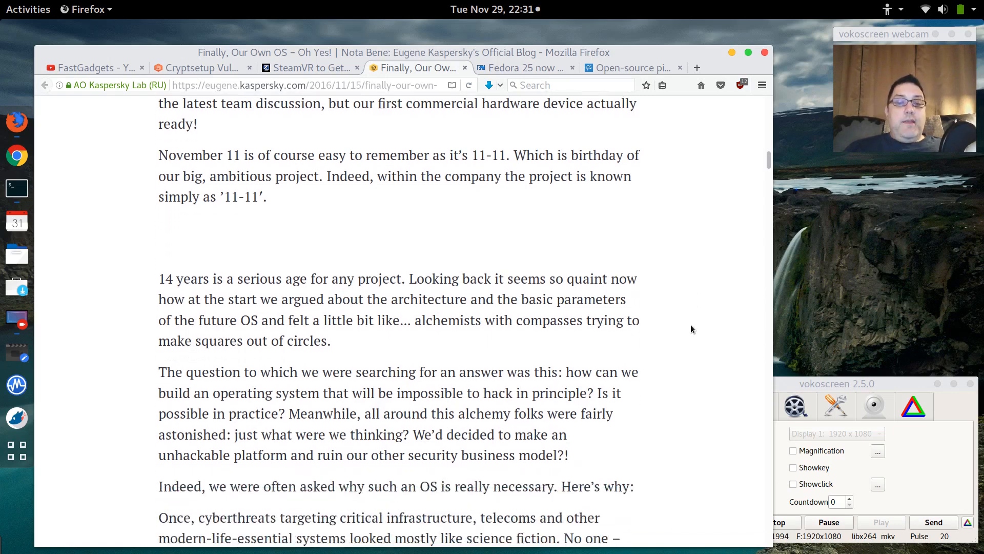
{"action": "scroll", "scroll_direction": "down", "scroll_amount": 3}
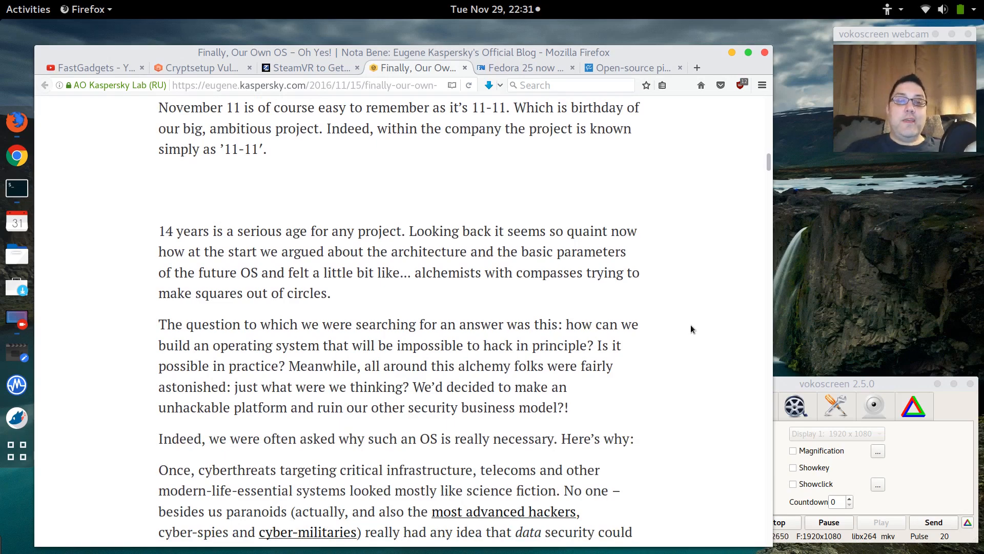
{"action": "scroll", "scroll_direction": "down", "scroll_amount": 3}
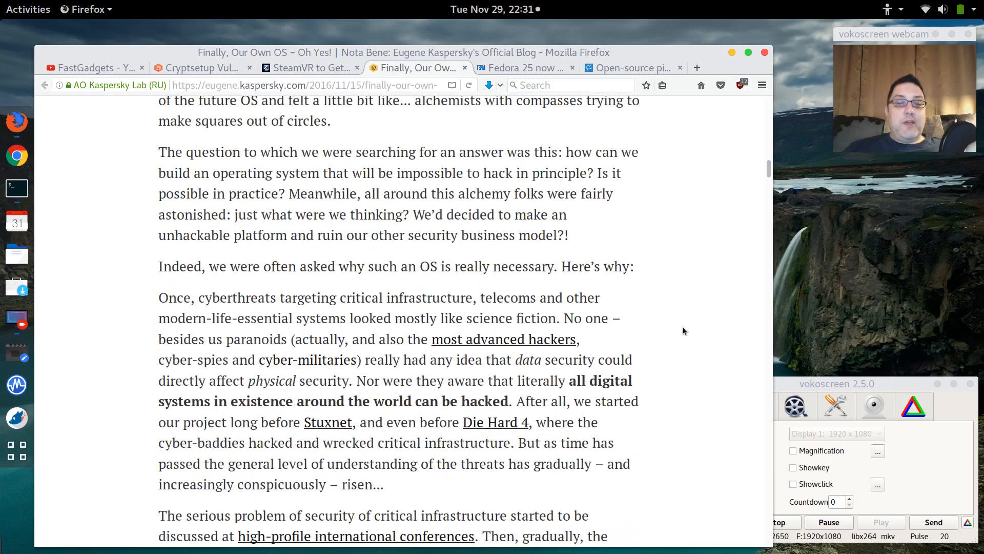
{"action": "scroll", "scroll_direction": "down", "scroll_amount": 3}
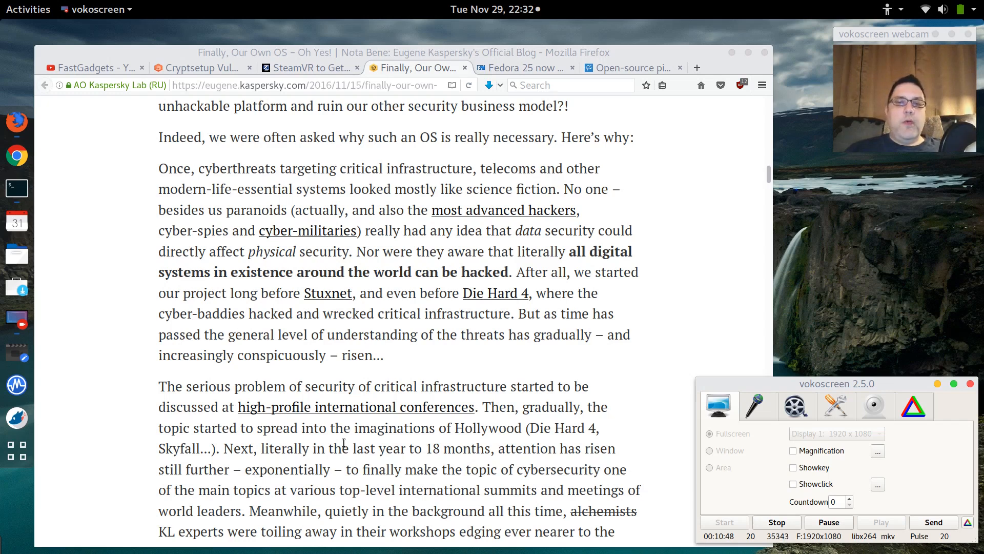
{"action": "mouse_move", "coordinate": [646, 310]}
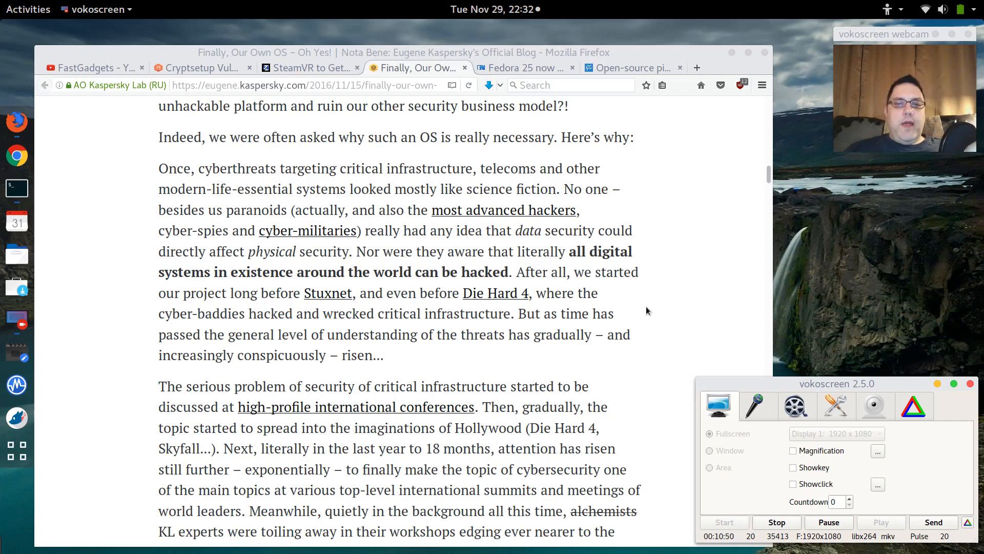
Scroll to the 'First, it should provide a basis…' paragraphs on industrial control systems.
{"action": "scroll", "scroll_direction": "down", "scroll_amount": 3}
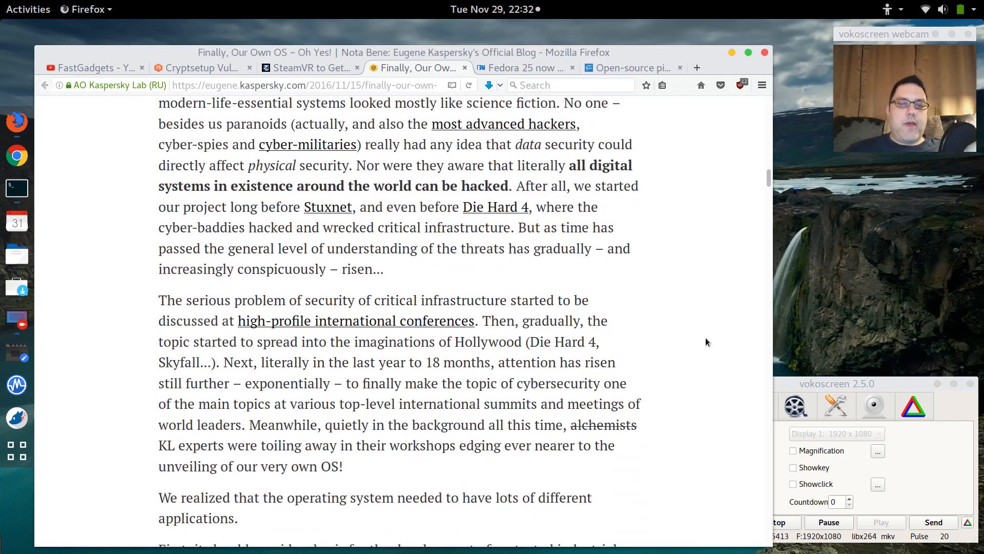
{"action": "scroll", "scroll_direction": "down", "scroll_amount": 3}
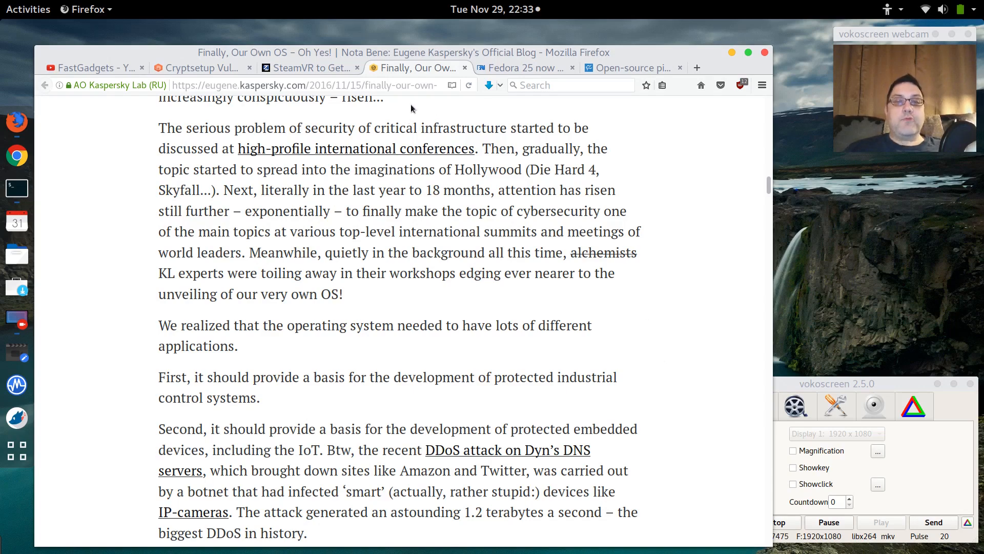
Switch to the Fedora 25 BetaNews article and scroll past the penguin image.
{"action": "left_click", "coordinate": [521, 68]}
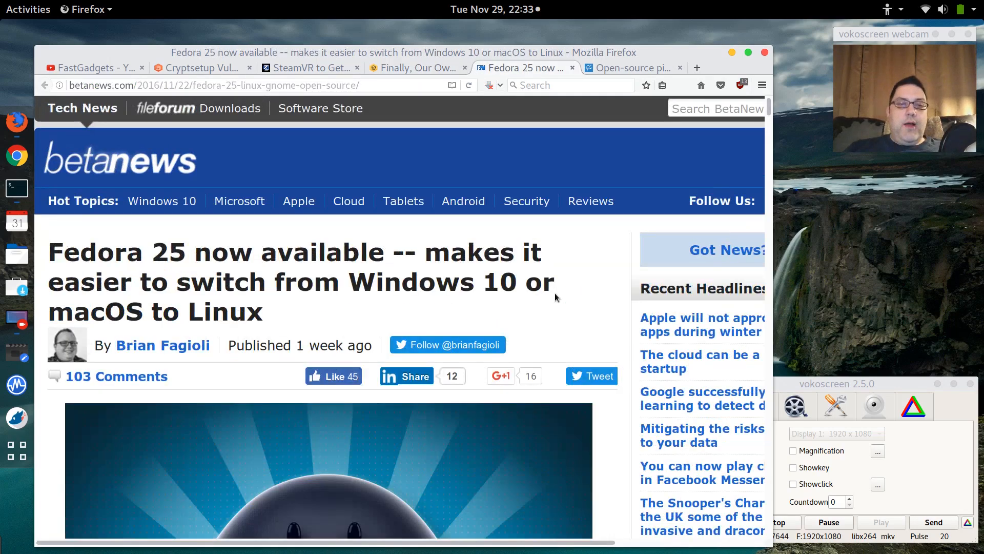
{"action": "scroll", "scroll_direction": "down", "scroll_amount": 3}
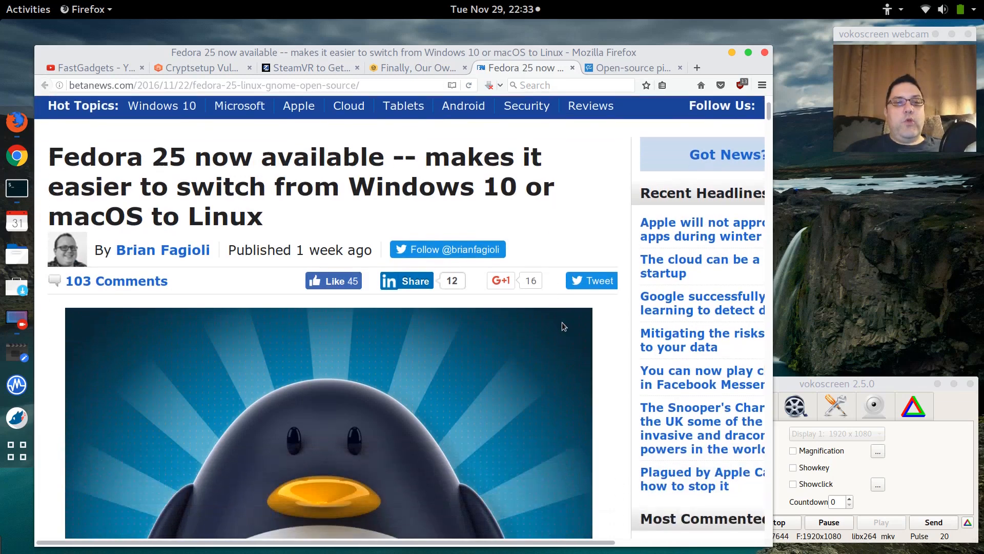
{"action": "mouse_move", "coordinate": [570, 328]}
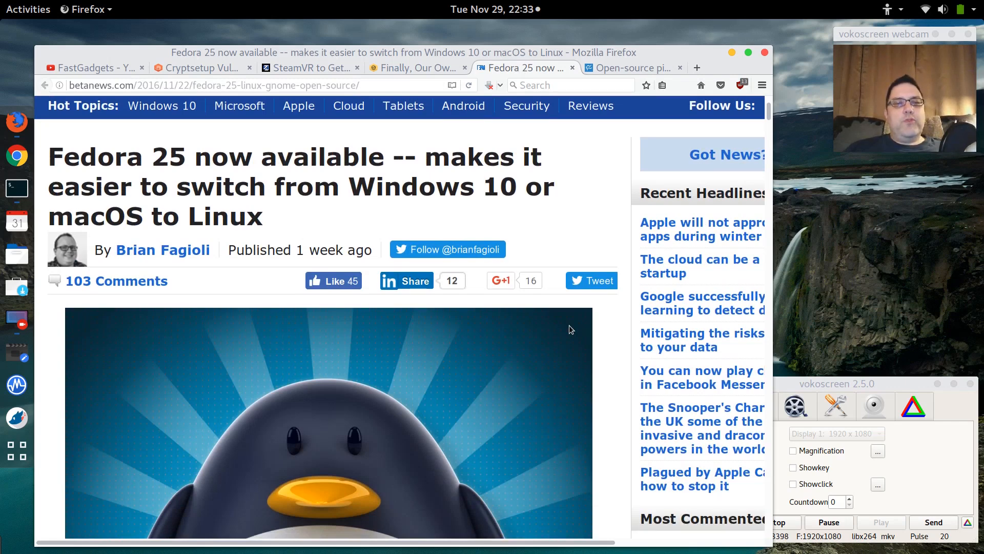
{"action": "scroll", "scroll_direction": "down", "scroll_amount": 3}
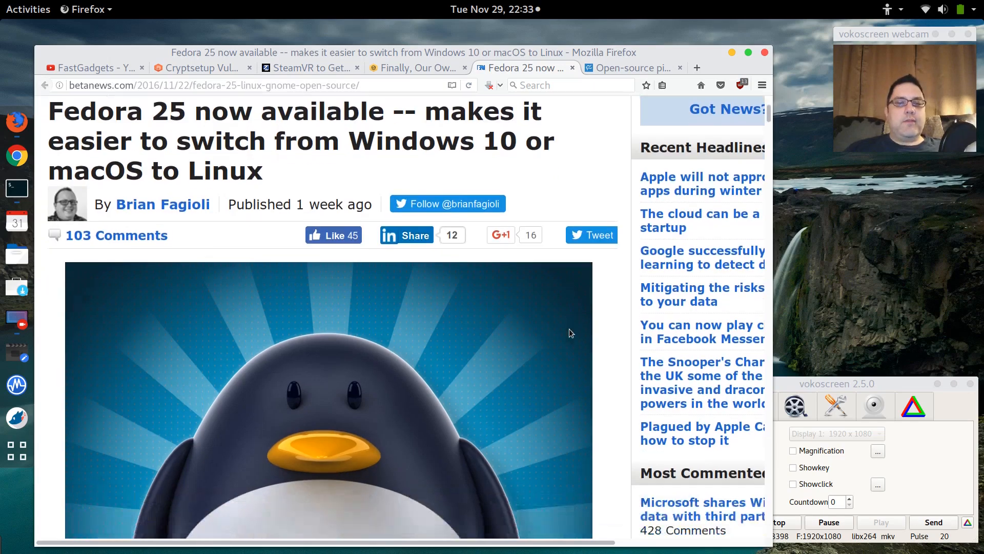
{"action": "scroll", "scroll_direction": "down", "scroll_amount": 3}
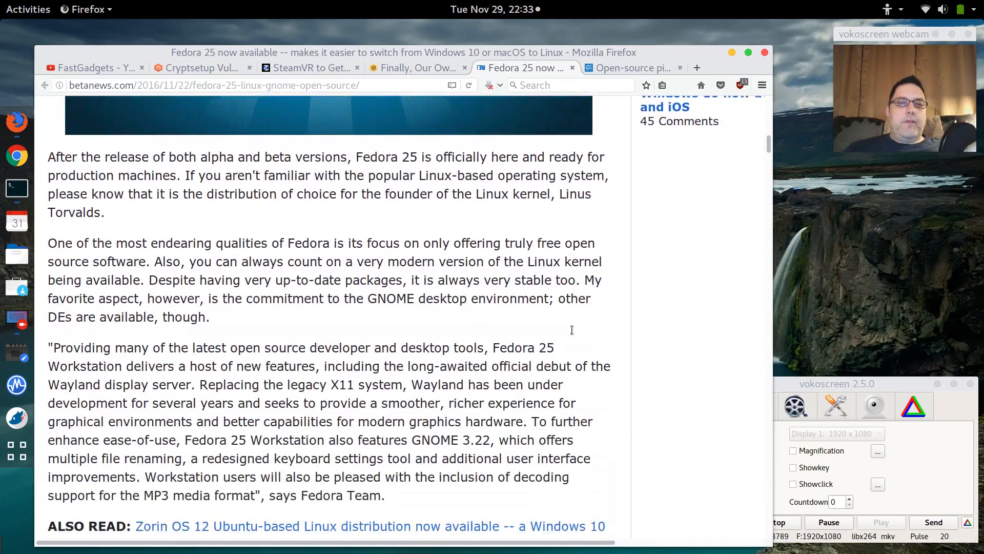
{"action": "scroll", "scroll_direction": "down", "scroll_amount": 3}
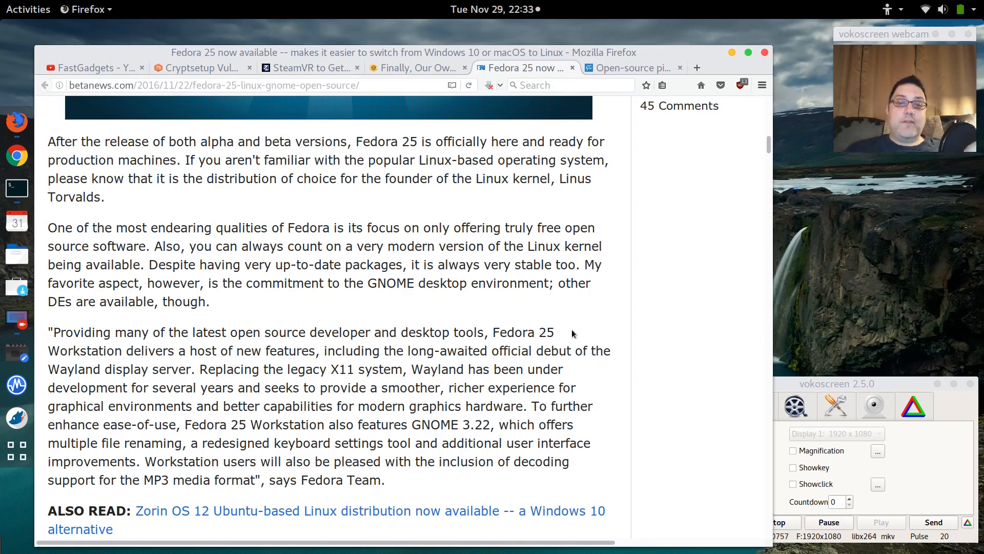
Scroll past the Docker, Node.js, Python and Rust updates to the download note and photo credit.
{"action": "scroll", "scroll_direction": "down", "scroll_amount": 3}
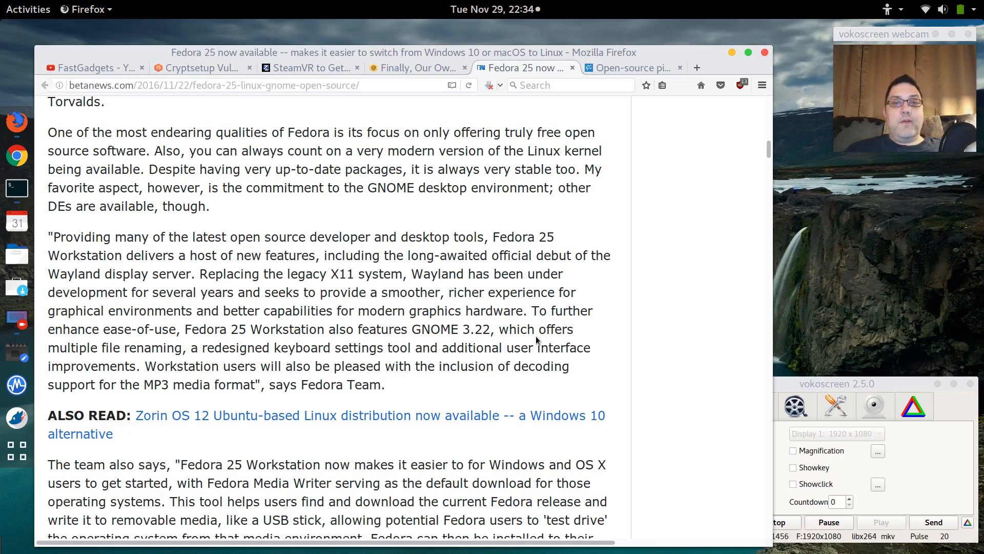
{"action": "mouse_move", "coordinate": [515, 337]}
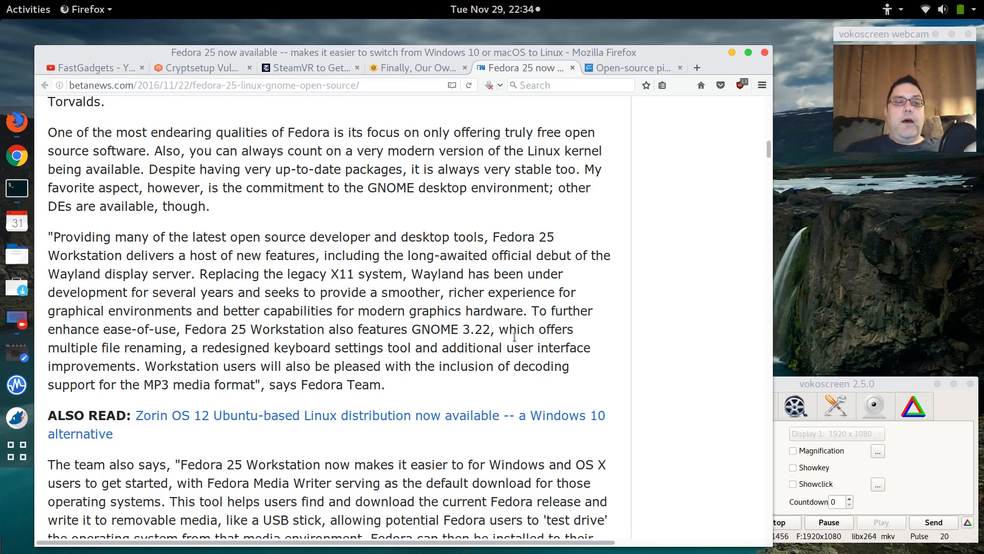
{"action": "scroll", "scroll_direction": "down", "scroll_amount": 3}
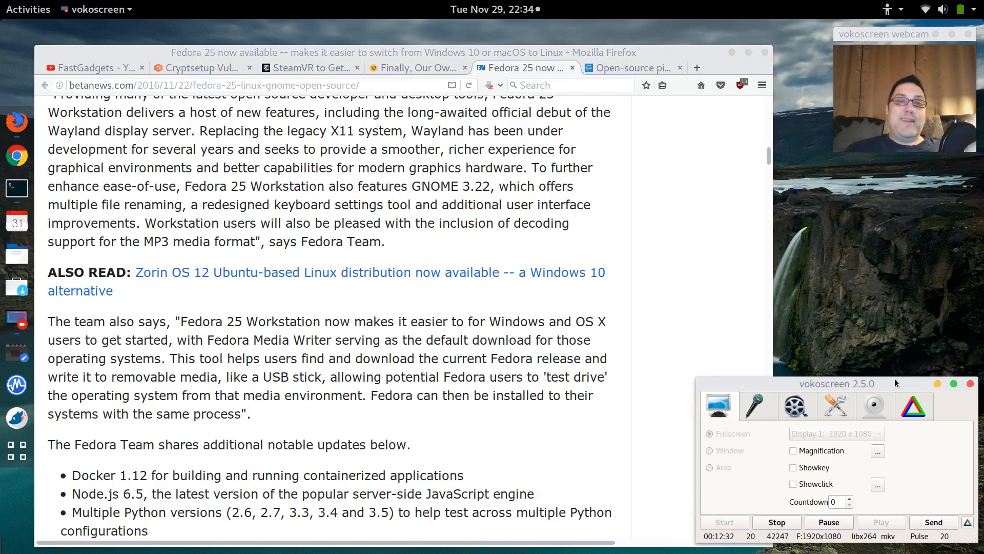
{"action": "mouse_move", "coordinate": [780, 184]}
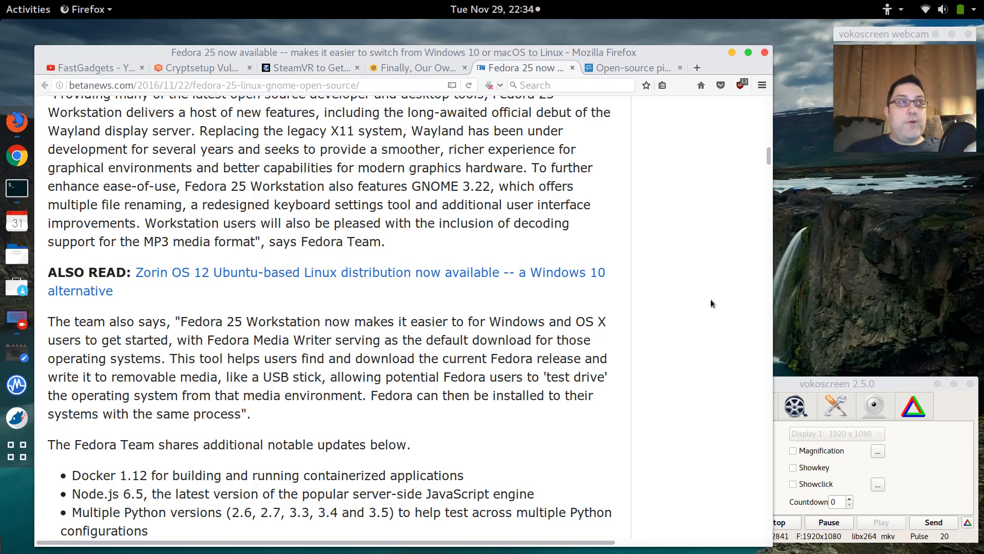
{"action": "scroll", "scroll_direction": "down", "scroll_amount": 3}
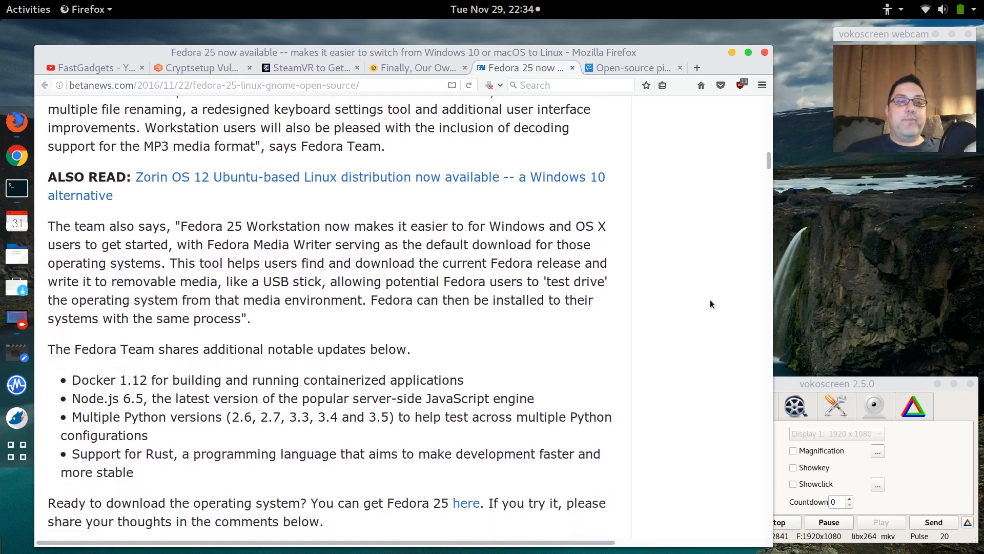
{"action": "scroll", "scroll_direction": "down", "scroll_amount": 3}
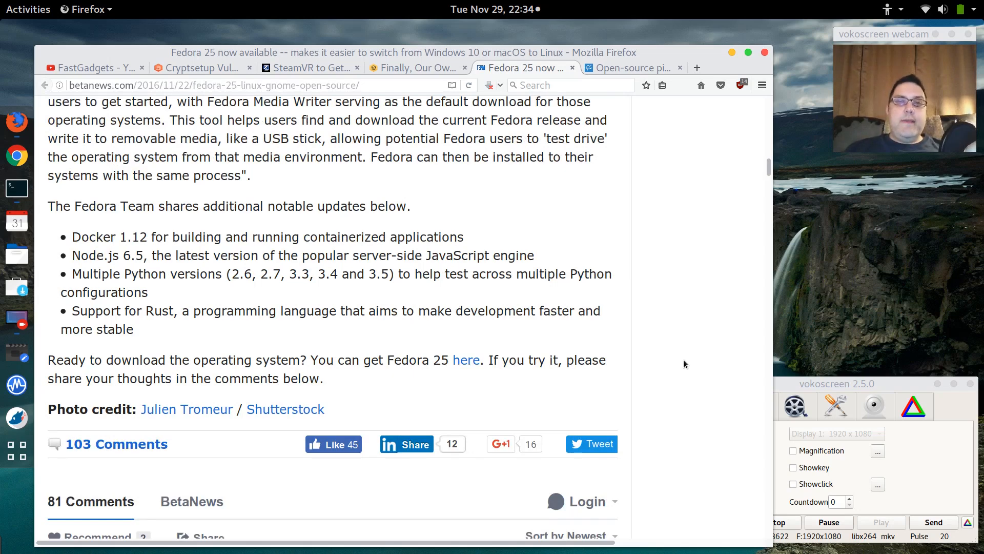
{"action": "mouse_move", "coordinate": [696, 295]}
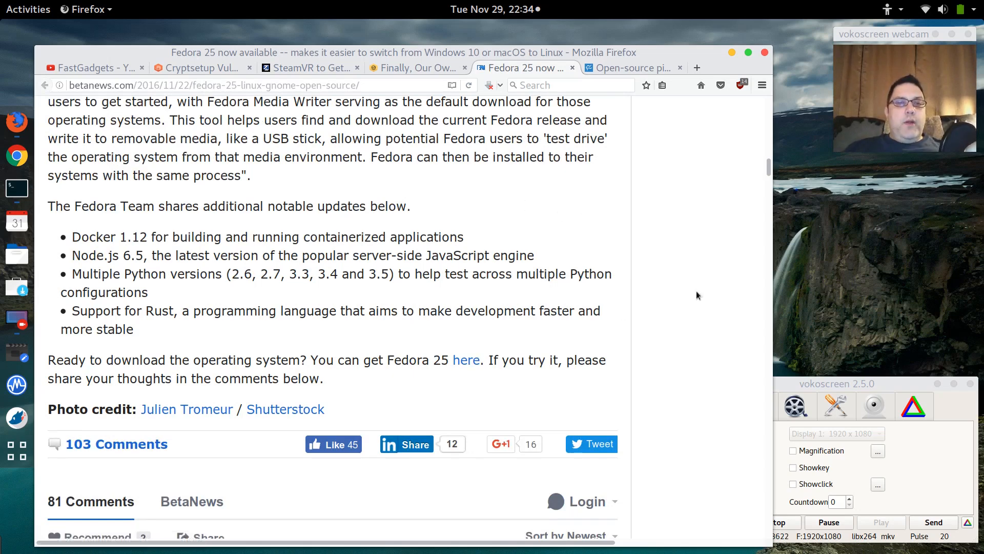
{"action": "mouse_move", "coordinate": [380, 248]}
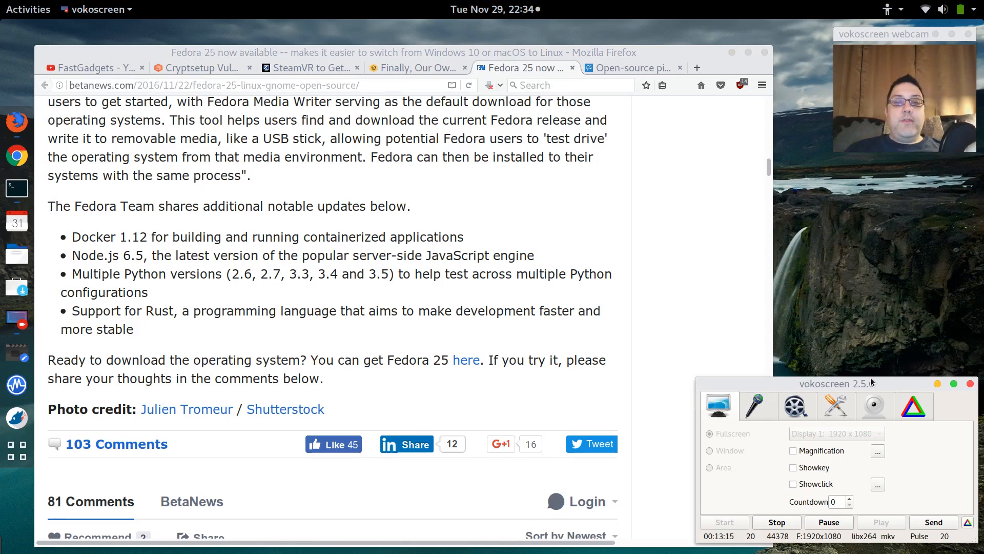
{"action": "mouse_move", "coordinate": [677, 166]}
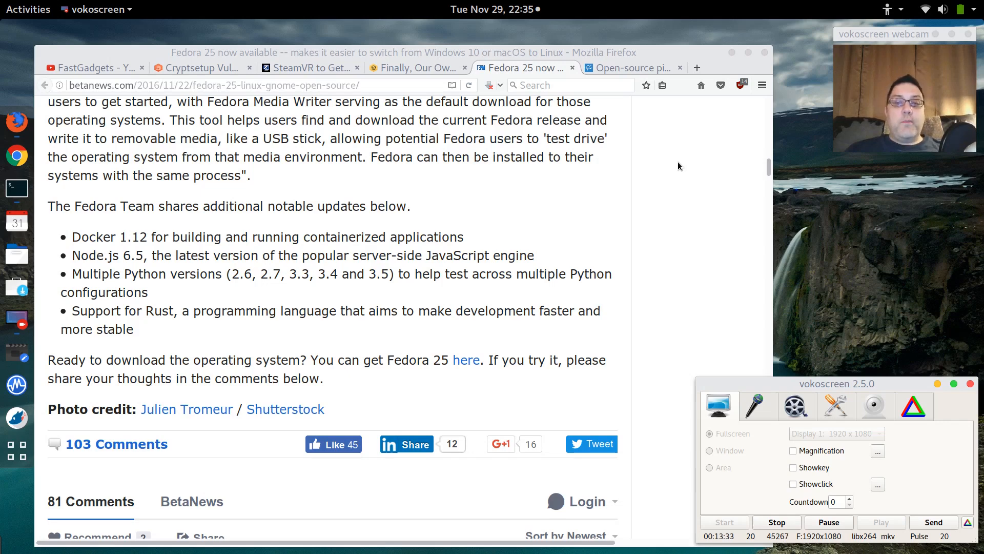
Show vokoscreen's video tab: 20 frames, mkv, libx264 and libvorbis codecs.
{"action": "left_click", "coordinate": [795, 405]}
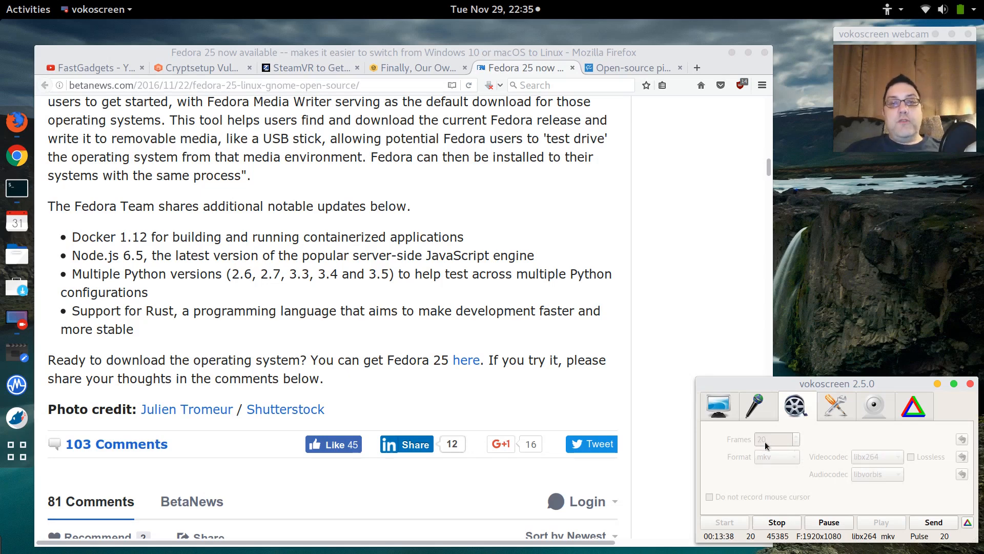
{"action": "mouse_move", "coordinate": [766, 475]}
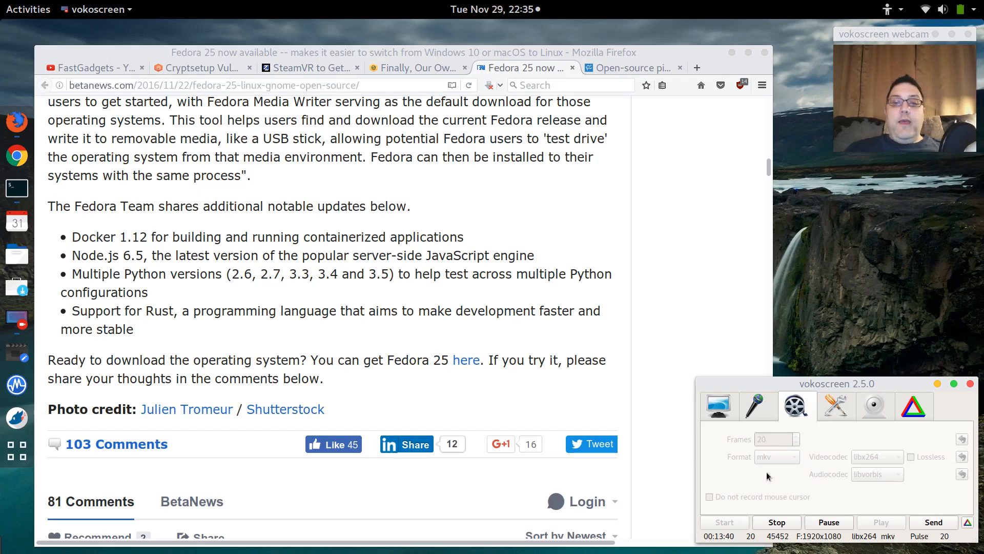
{"action": "mouse_move", "coordinate": [871, 459]}
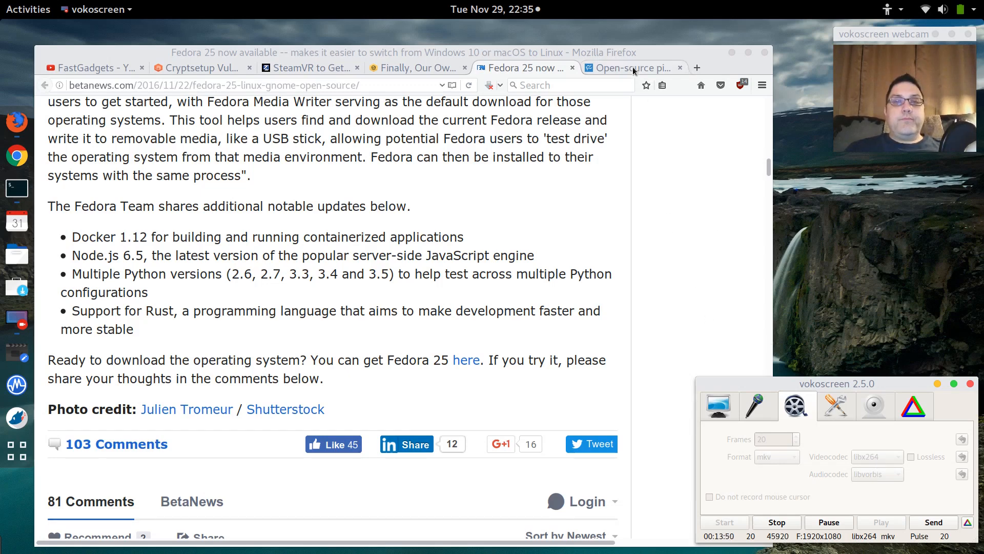
Switch to the 'Open-source pioneer' TechRepublic tab about Munich and Windows 10.
{"action": "left_click", "coordinate": [631, 68]}
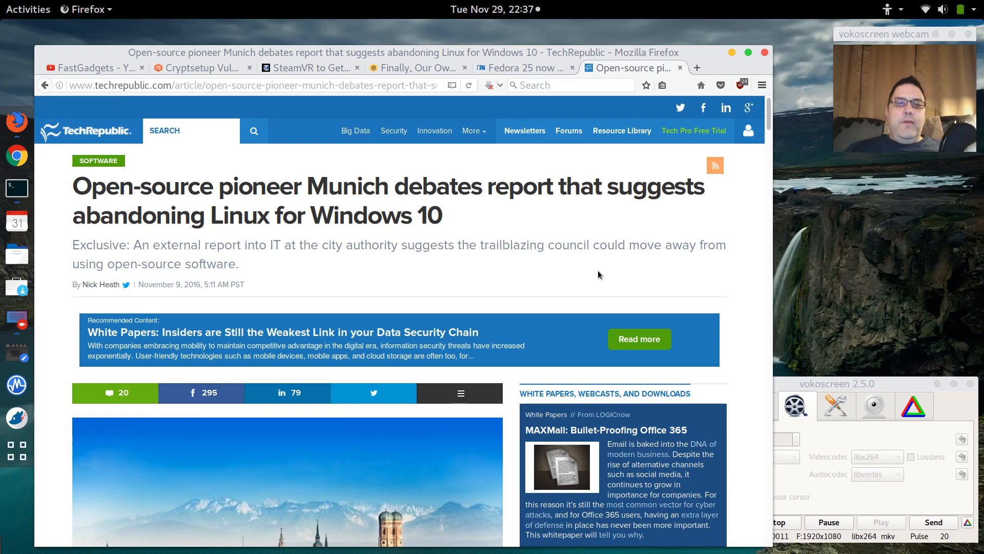
Scroll past the TechRepublic header to the Munich city photo.
{"action": "scroll", "scroll_direction": "down", "scroll_amount": 3}
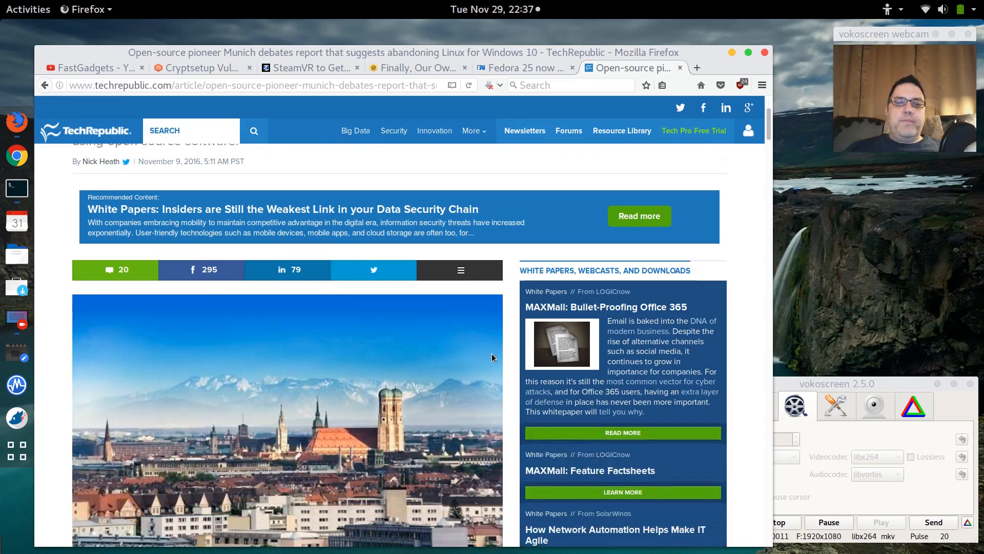
{"action": "scroll", "scroll_direction": "down", "scroll_amount": 3}
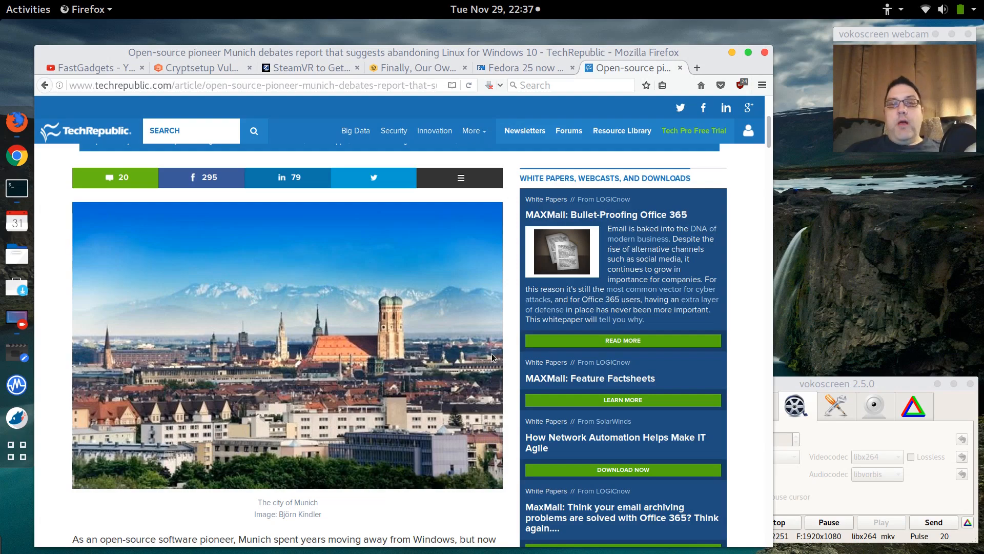
{"action": "mouse_move", "coordinate": [505, 355]}
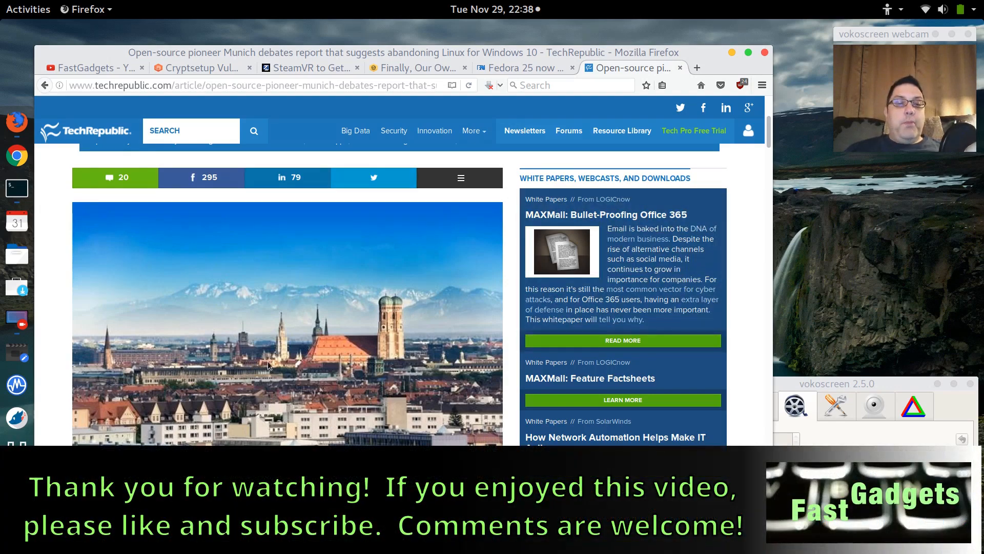
Scroll past the photo caption to the paragraphs on the 2004 LiMux migration.
{"action": "scroll", "scroll_direction": "down", "scroll_amount": 3}
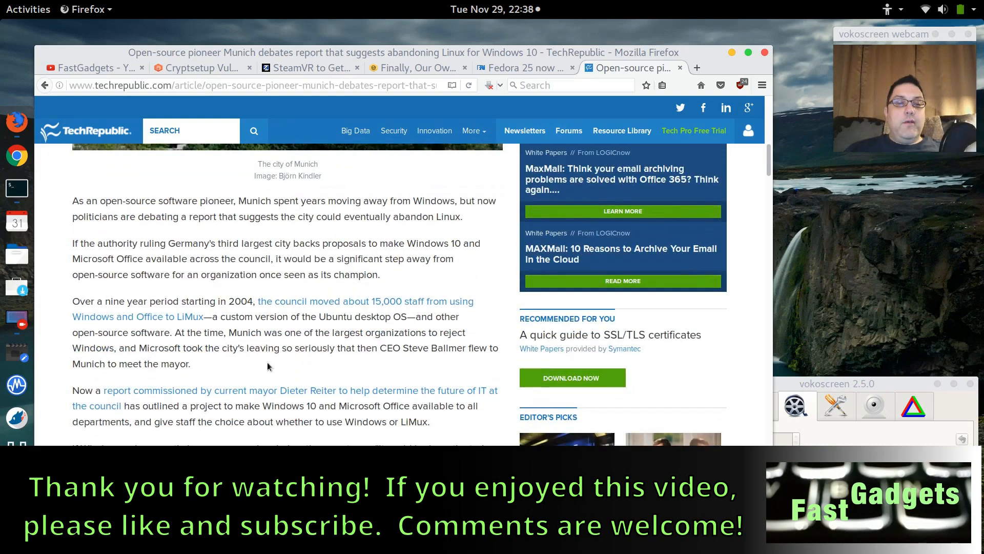